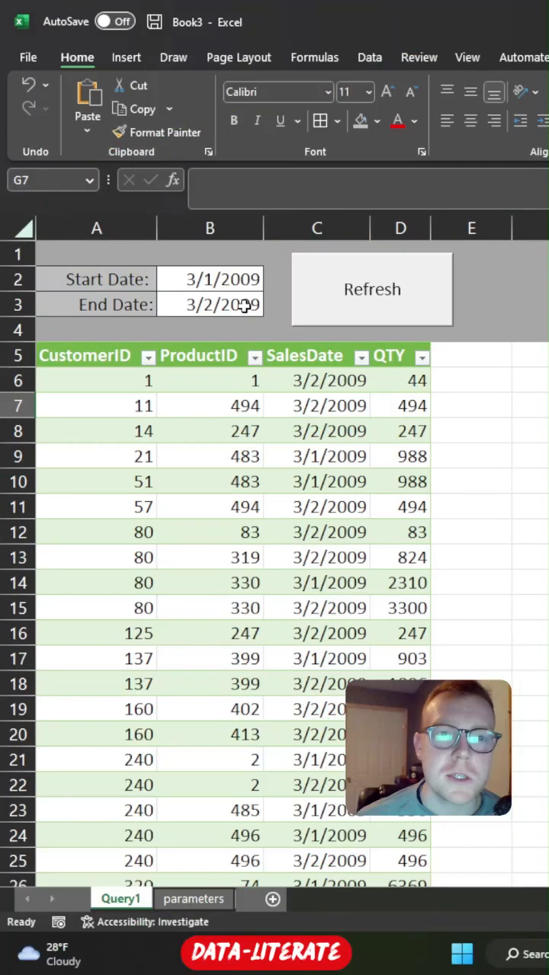
Enter start date 4/1/2009 and rerun the sales query with the new dates
{"action": "left_click", "coordinate": [211, 279]}
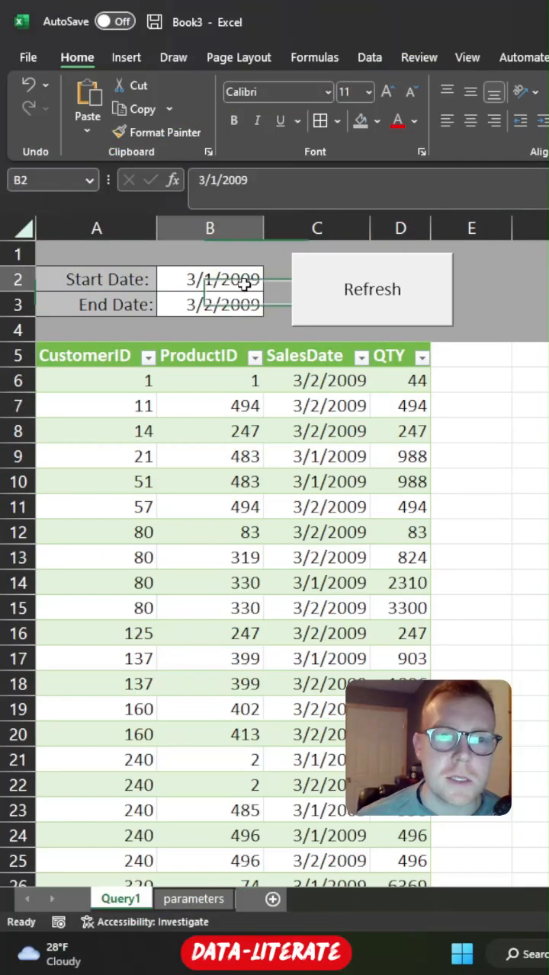
{"action": "type", "text": "4/1/2"}
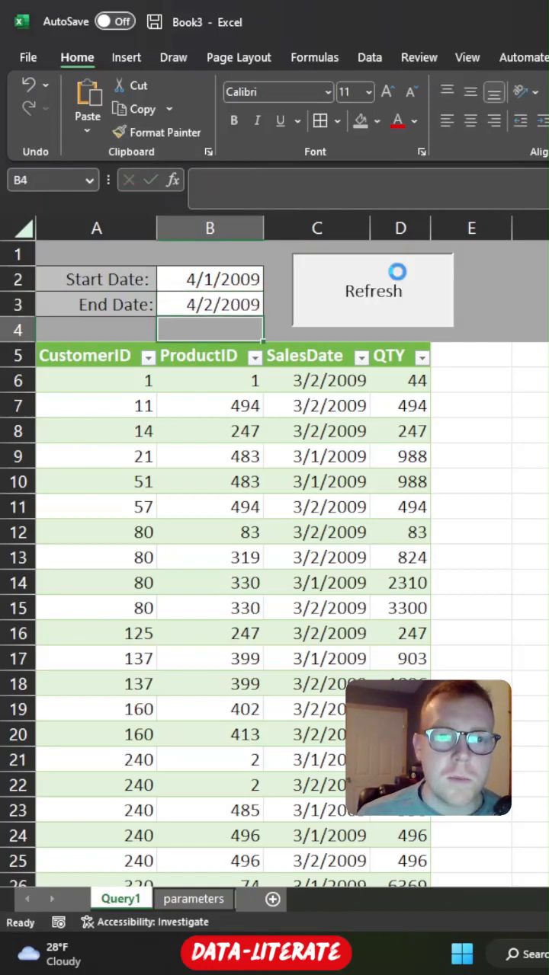
{"action": "left_click", "coordinate": [372, 289]}
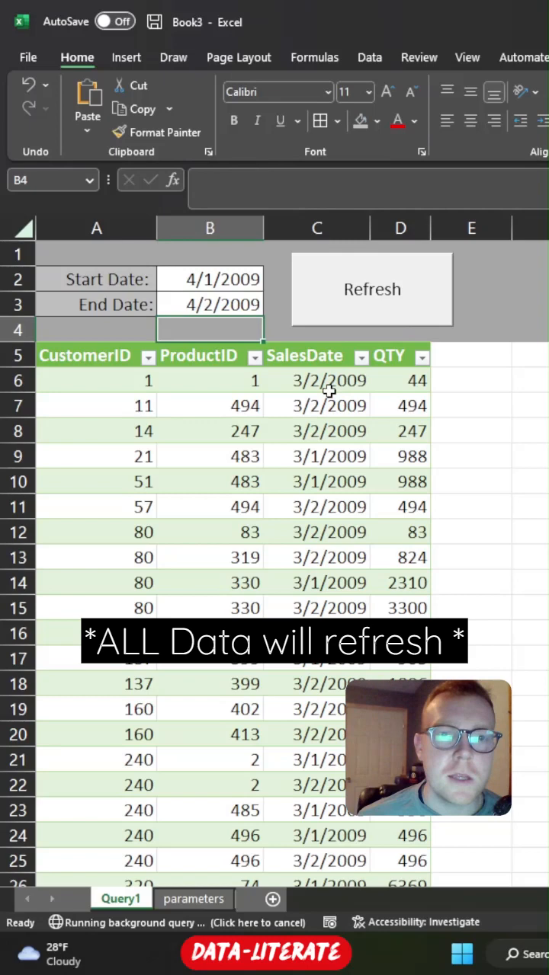
{"action": "mouse_move", "coordinate": [335, 415]}
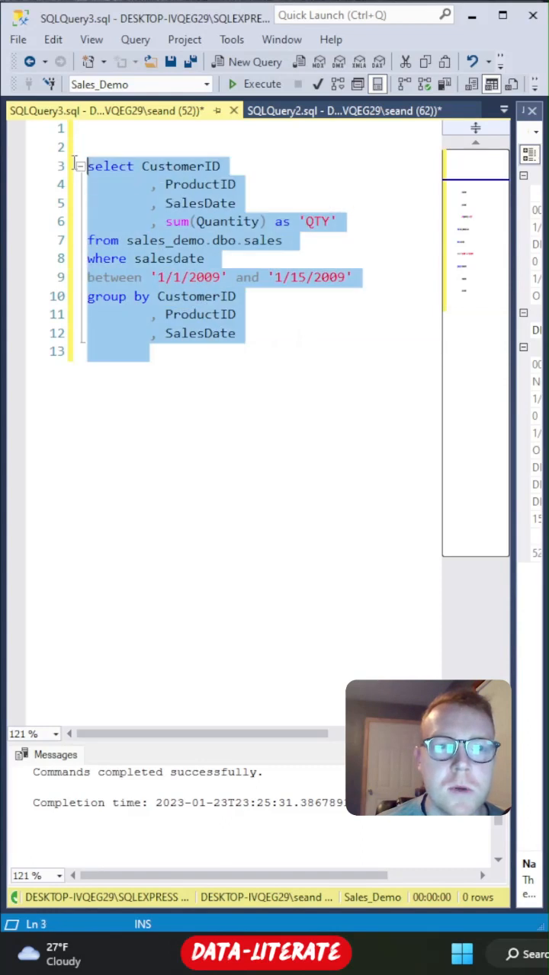
{"action": "left_click", "coordinate": [110, 173]}
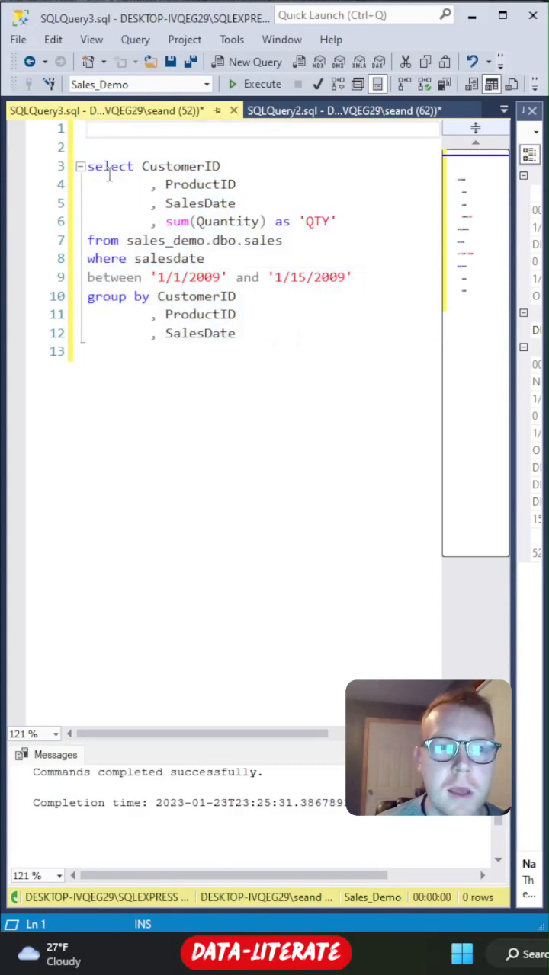
{"action": "double_click", "coordinate": [186, 277]}
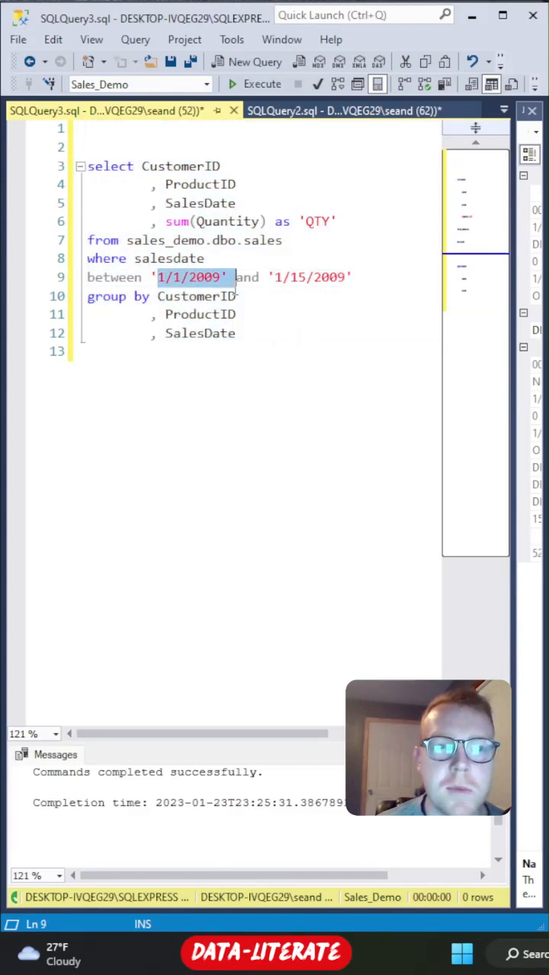
{"action": "mouse_move", "coordinate": [200, 314]}
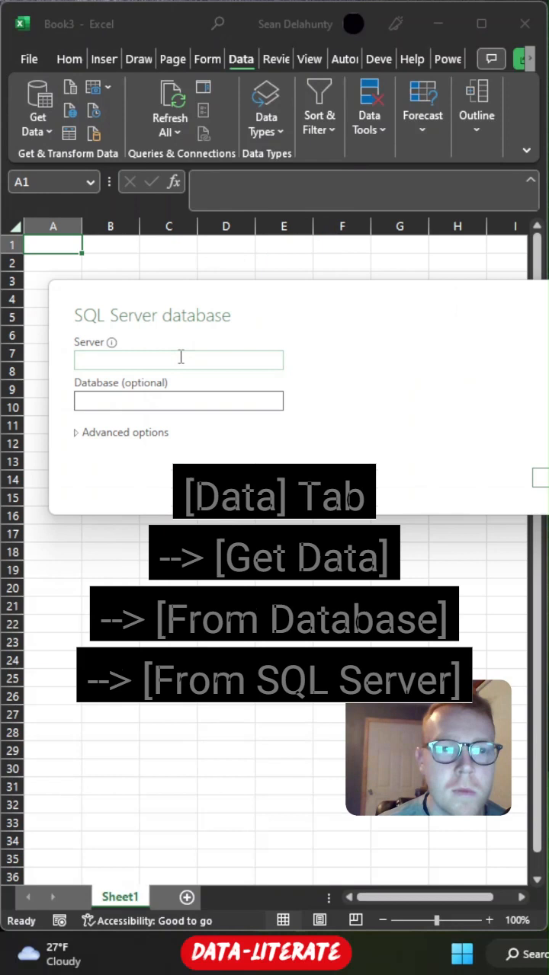
Connect to server DESKTOP-IVQEG29\SQLEXPRESS, database sales_demo, with the sales SQL statement
{"action": "type", "text": "DESKTOP-IVQEG29\\SQLEXPRESS"}
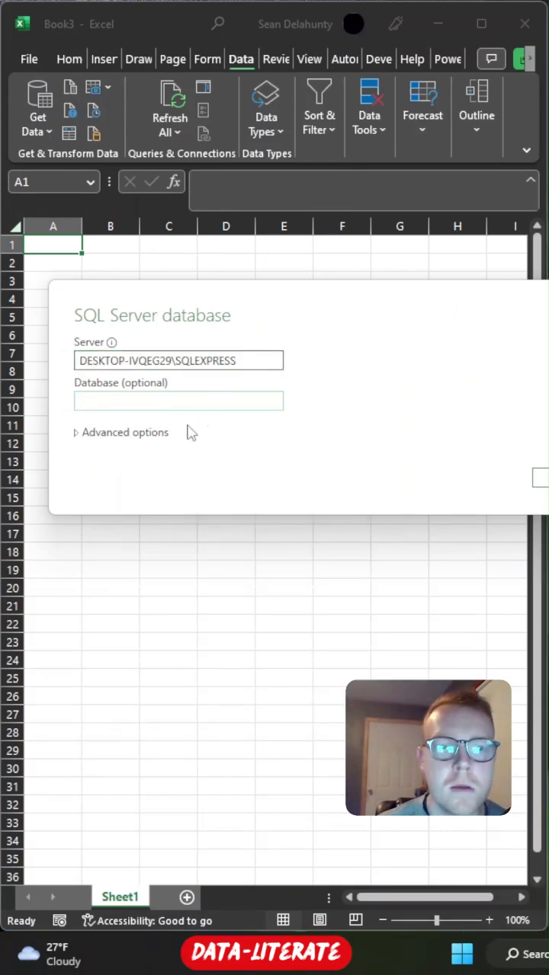
{"action": "type", "text": "sales_demo"}
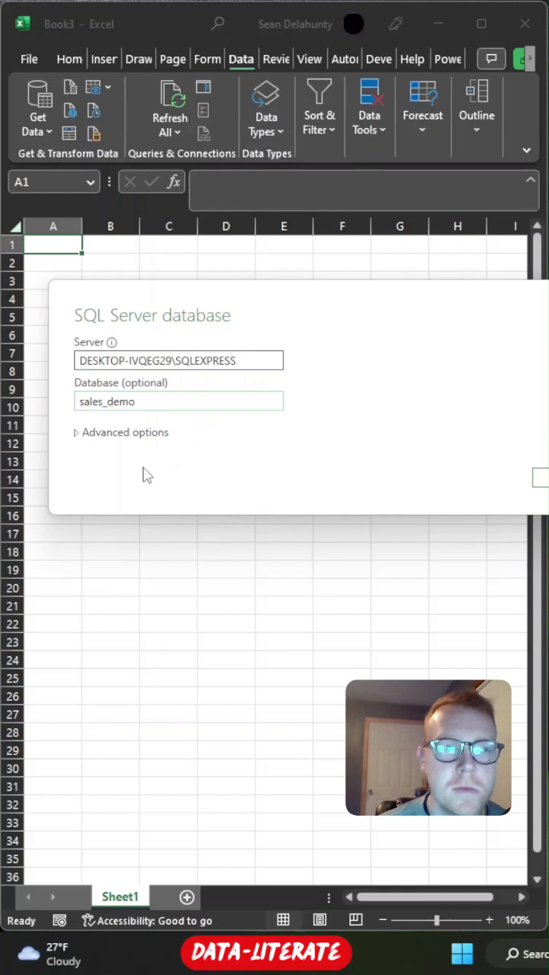
{"action": "mouse_move", "coordinate": [76, 445]}
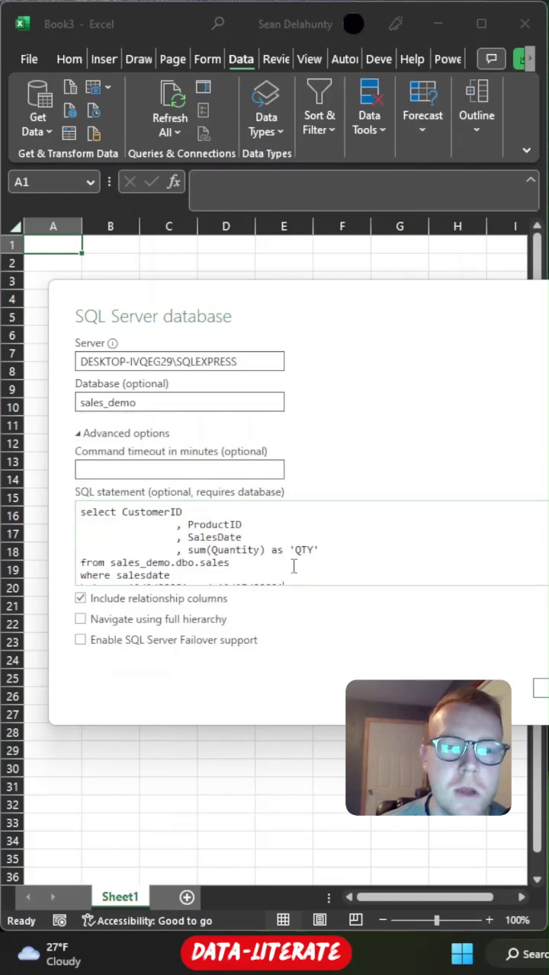
{"action": "scroll", "scroll_direction": "down", "scroll_amount": 3}
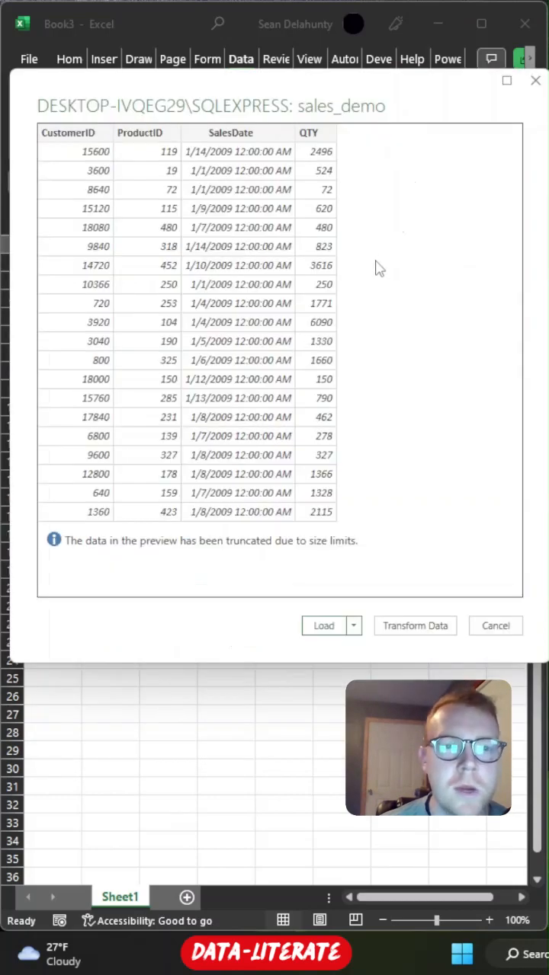
{"action": "mouse_move", "coordinate": [338, 602]}
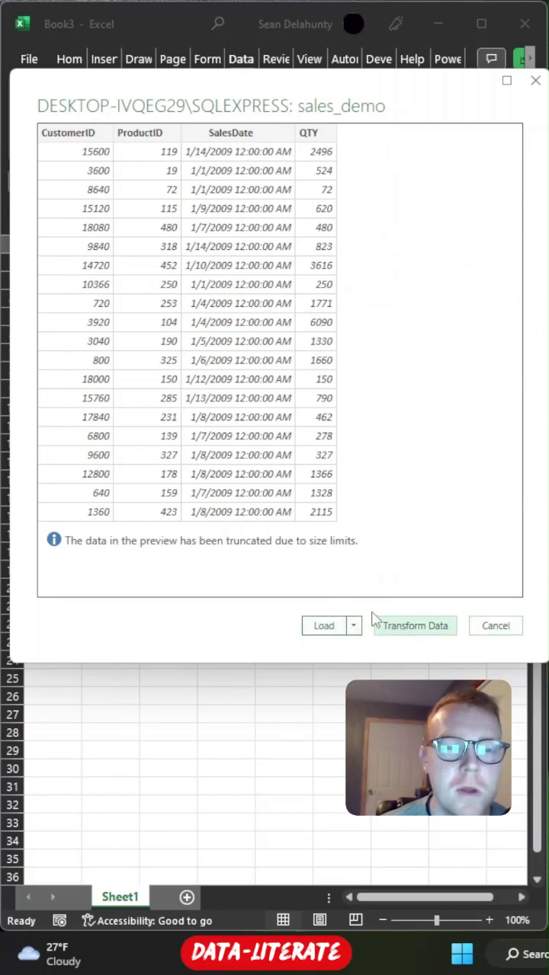
{"action": "mouse_move", "coordinate": [323, 625]}
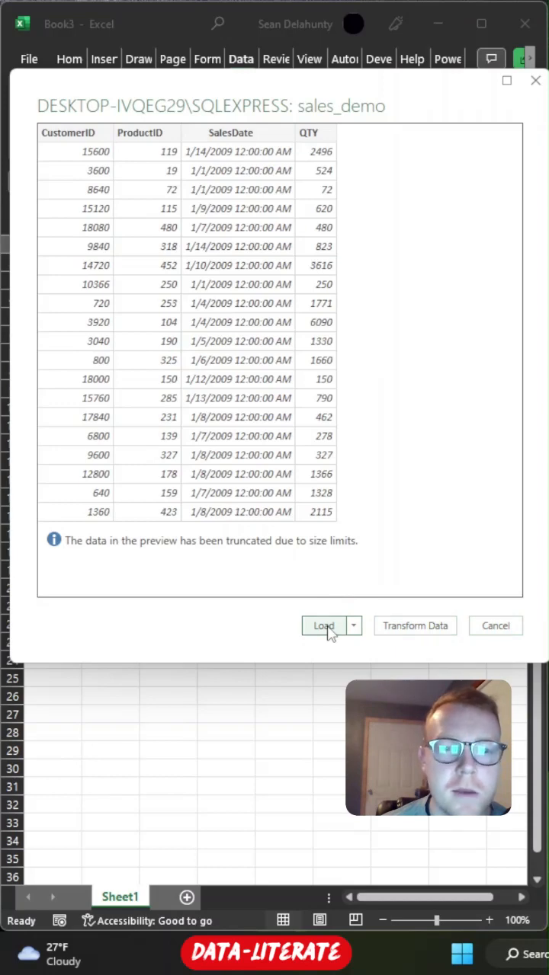
Load the query preview results into a worksheet table
{"action": "left_click", "coordinate": [323, 624]}
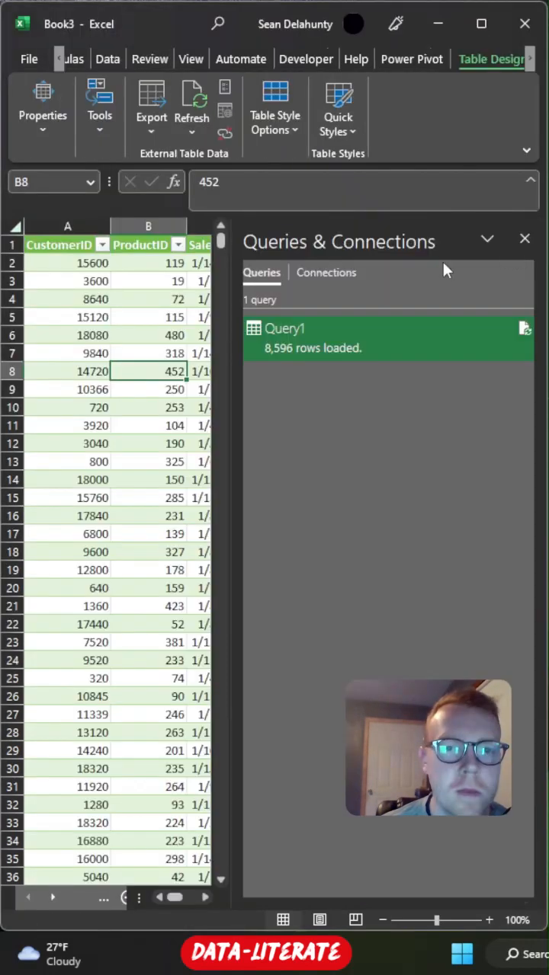
Close the Queries & Connections pane and label A2 'Start Date' above the sales table
{"action": "left_click", "coordinate": [524, 238]}
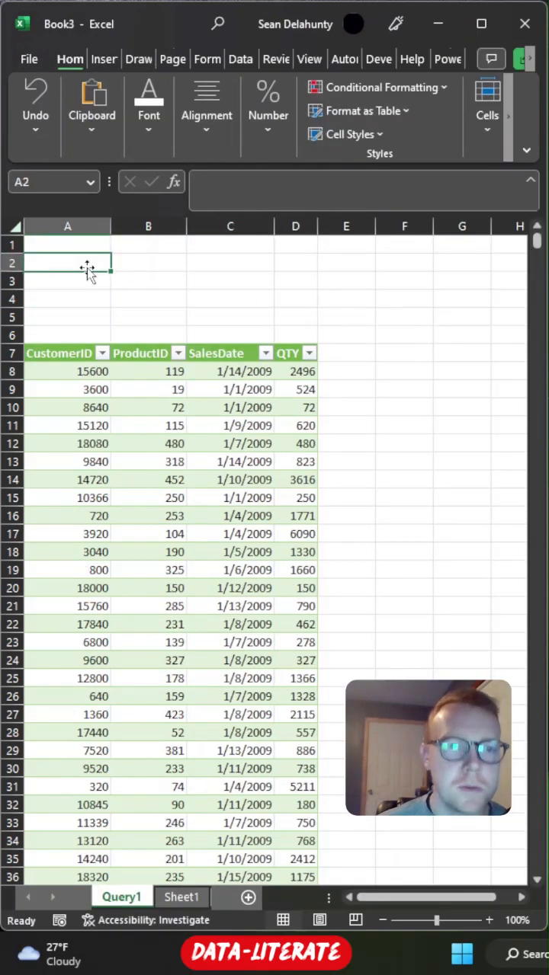
{"action": "type", "text": "Start Date"}
{"action": "left_click", "coordinate": [67, 280]}
{"action": "type", "text": "End Date"}
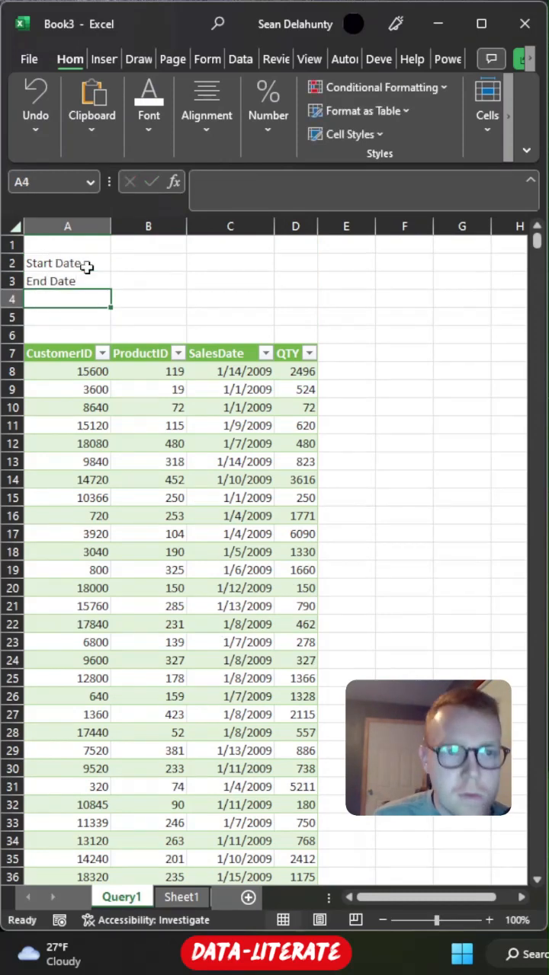
{"action": "left_click", "coordinate": [404, 372]}
{"action": "type", "text": "parameters"}
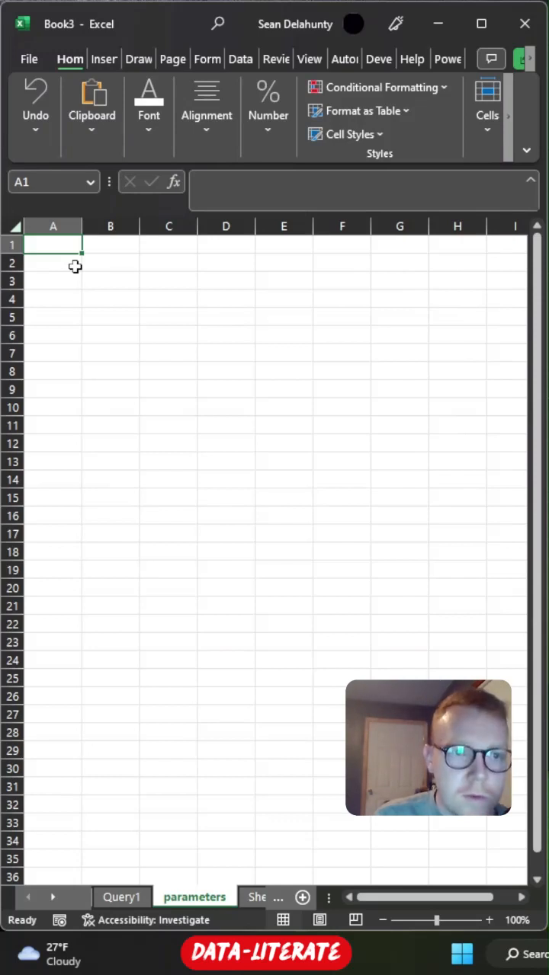
Enter the end_date label and turn the start_date cell into a table
{"action": "left_click", "coordinate": [280, 335]}
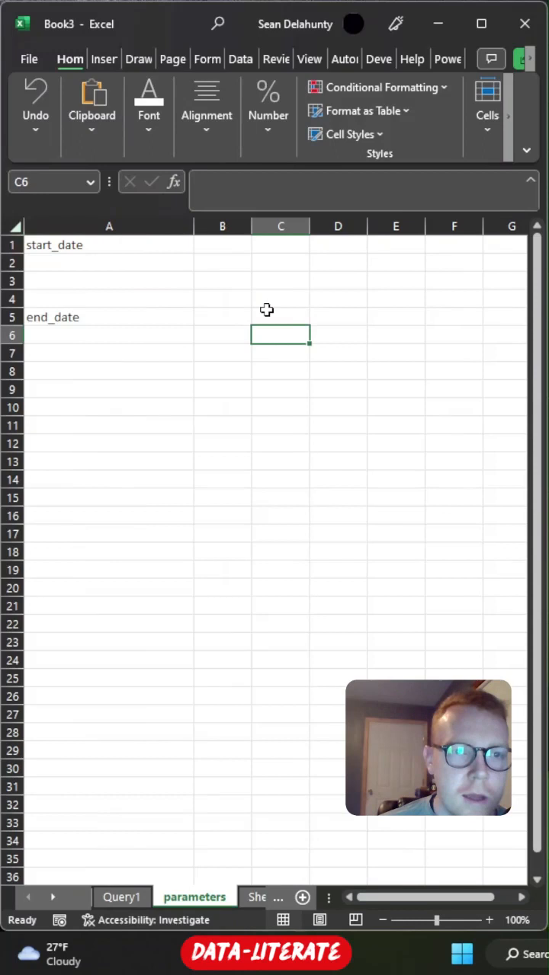
{"action": "mouse_move", "coordinate": [133, 250]}
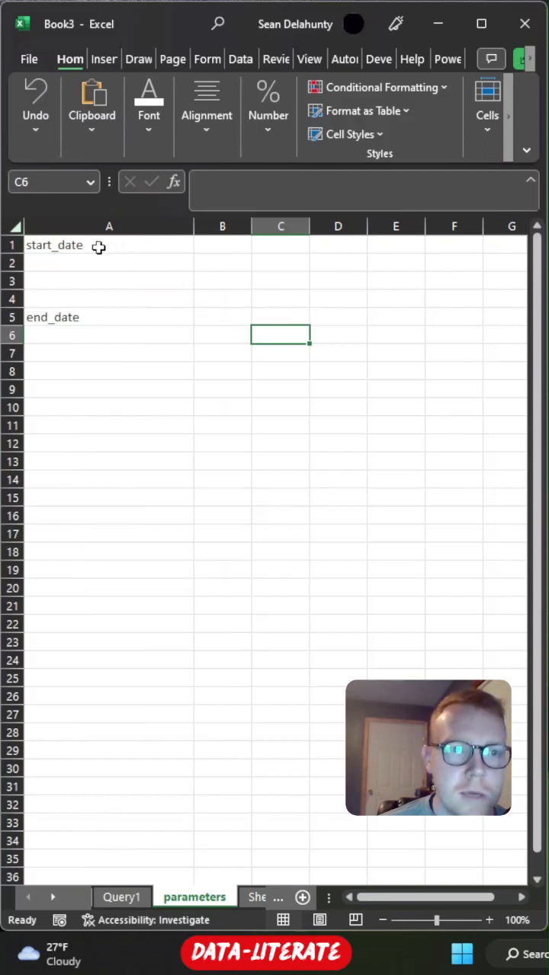
{"action": "left_click", "coordinate": [103, 58]}
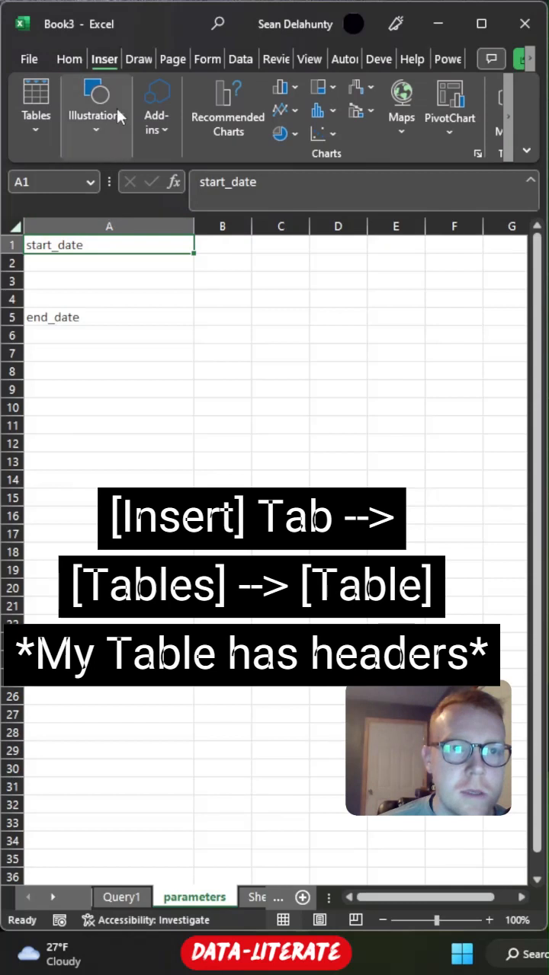
{"action": "left_click", "coordinate": [35, 107]}
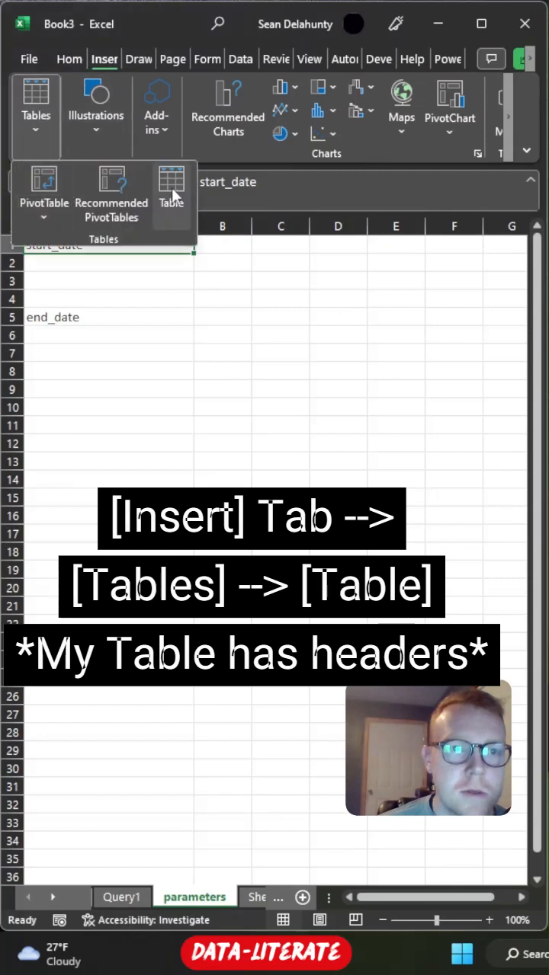
{"action": "left_click", "coordinate": [171, 185]}
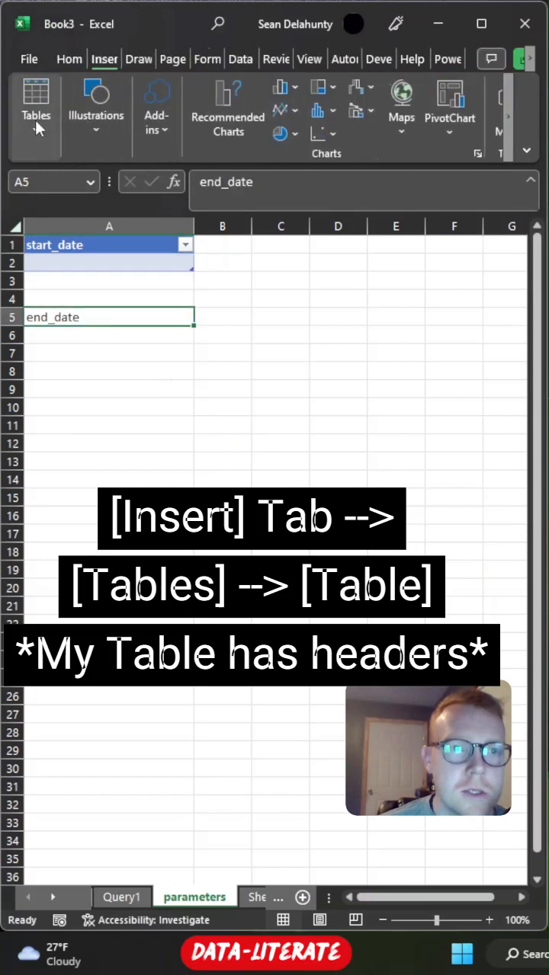
Turn the end_date cell into a table with end_date as its header
{"action": "left_click", "coordinate": [36, 99]}
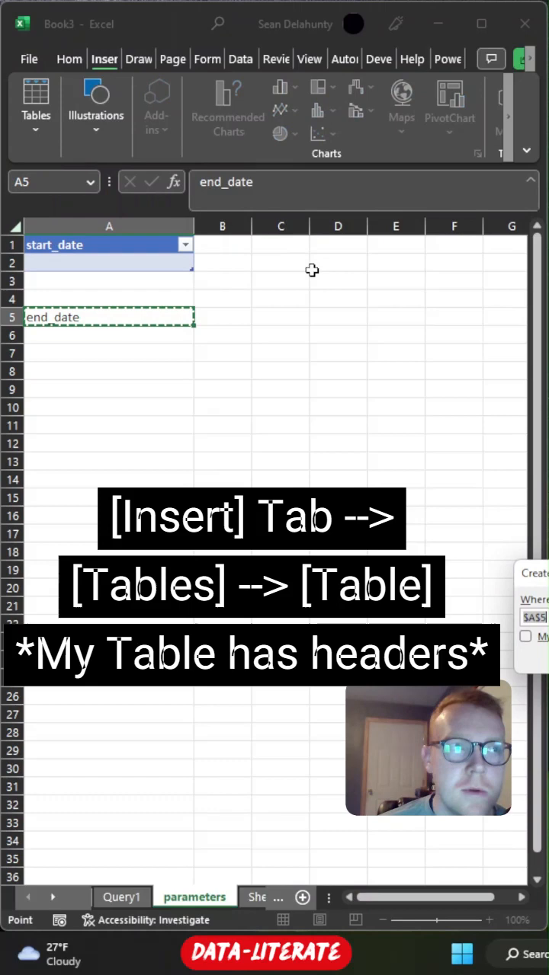
{"action": "left_click", "coordinate": [37, 99]}
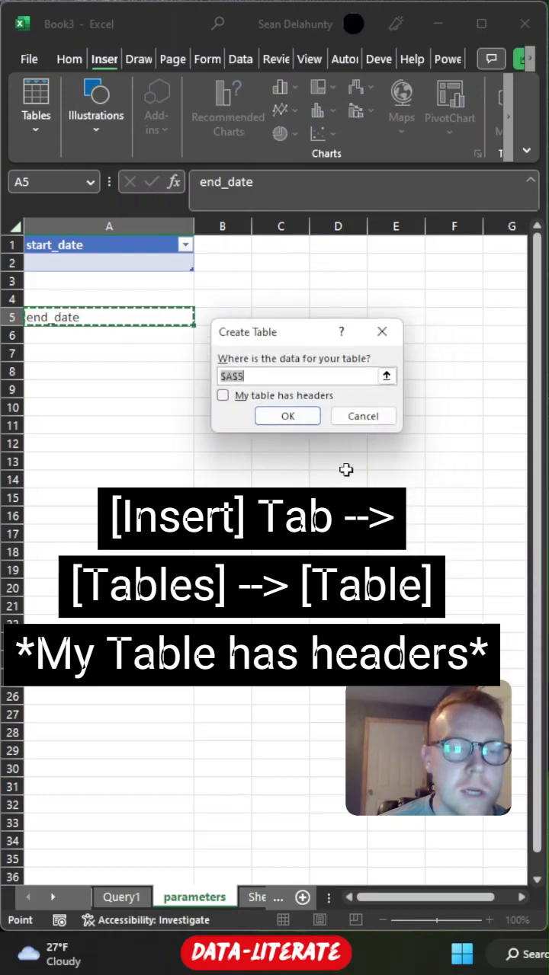
{"action": "left_click", "coordinate": [222, 396]}
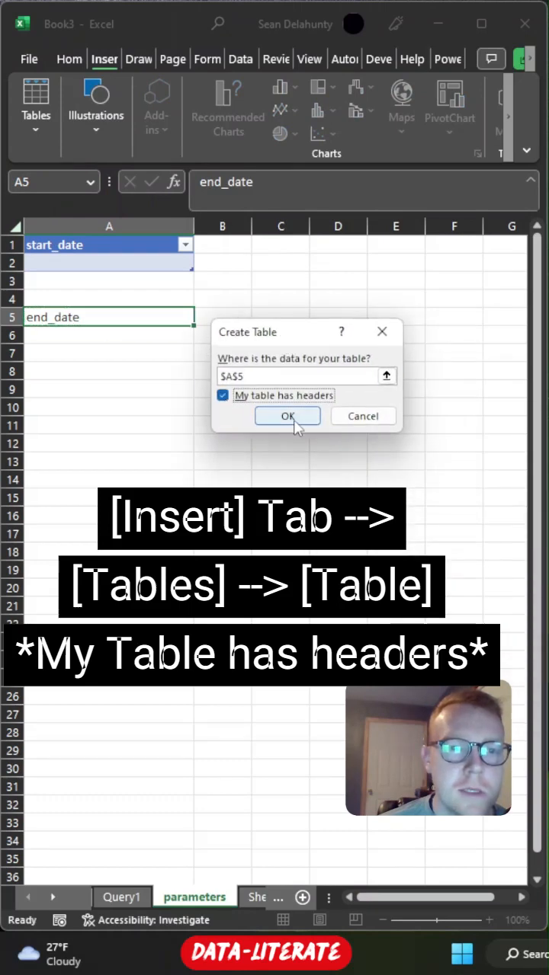
{"action": "left_click", "coordinate": [287, 416]}
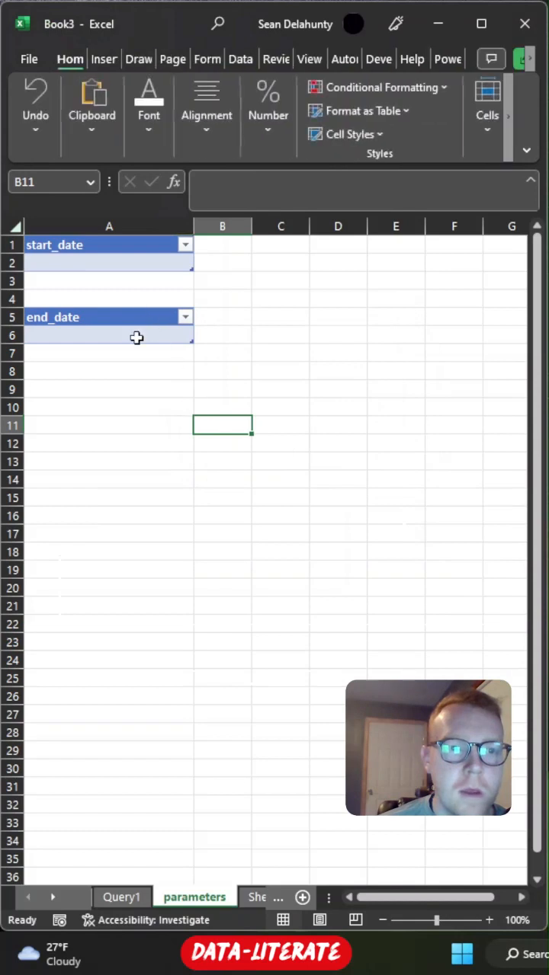
{"action": "left_click", "coordinate": [110, 262]}
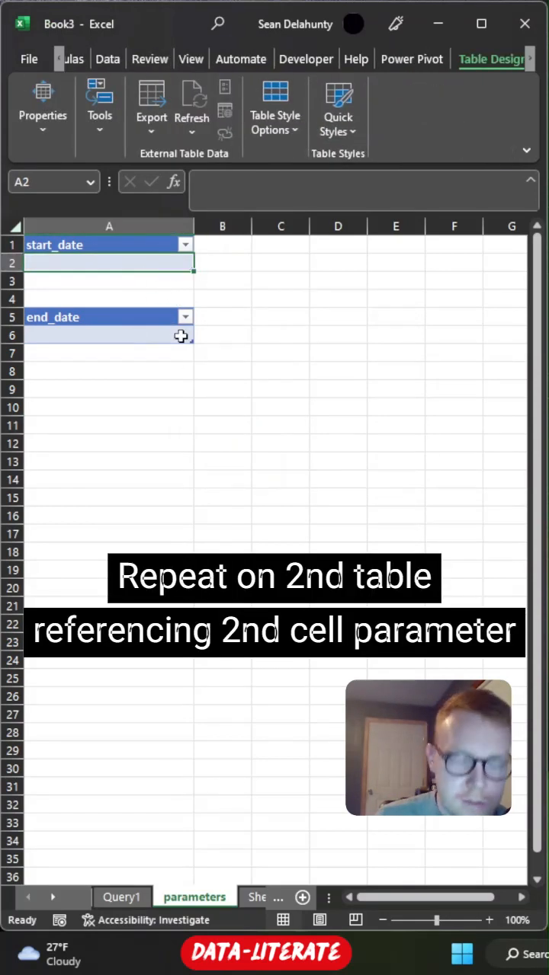
Link the start_date table cell to the Start Date value on the Query1 sheet
{"action": "type", "text": "=Query1!B2"}
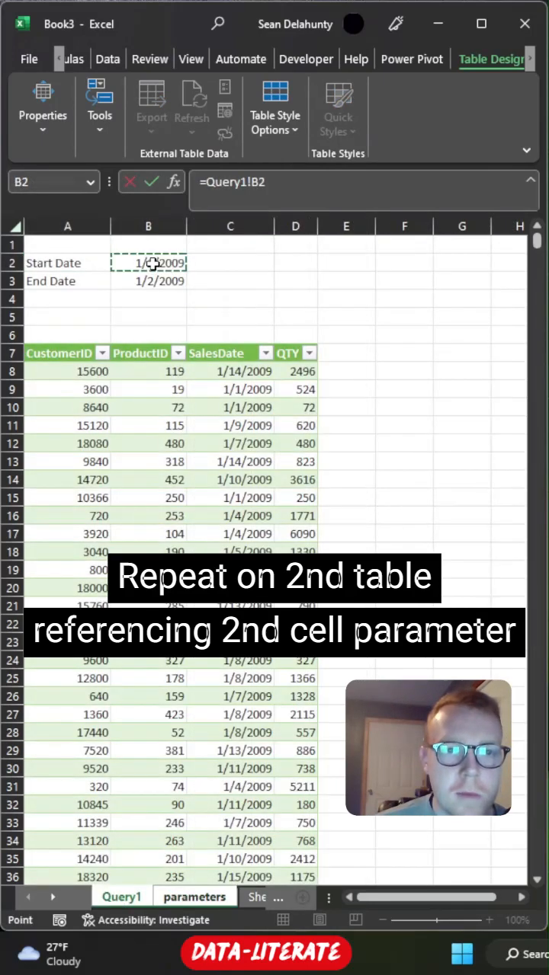
{"action": "left_click", "coordinate": [194, 896]}
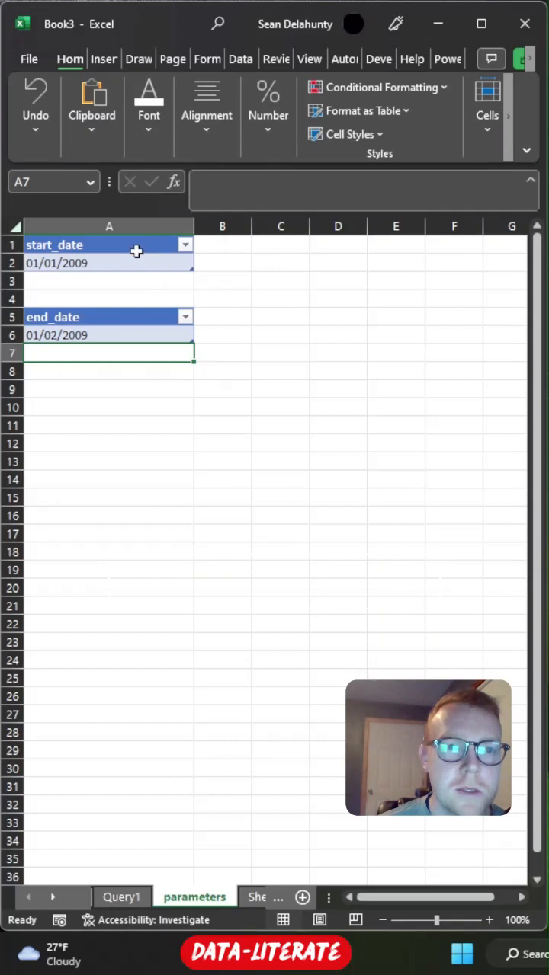
{"action": "left_click", "coordinate": [330, 58]}
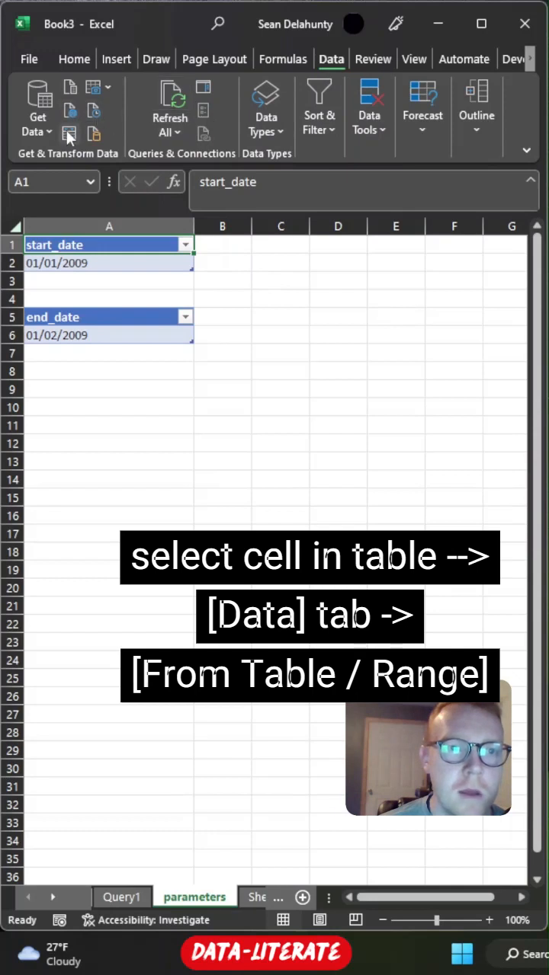
{"action": "mouse_move", "coordinate": [68, 137]}
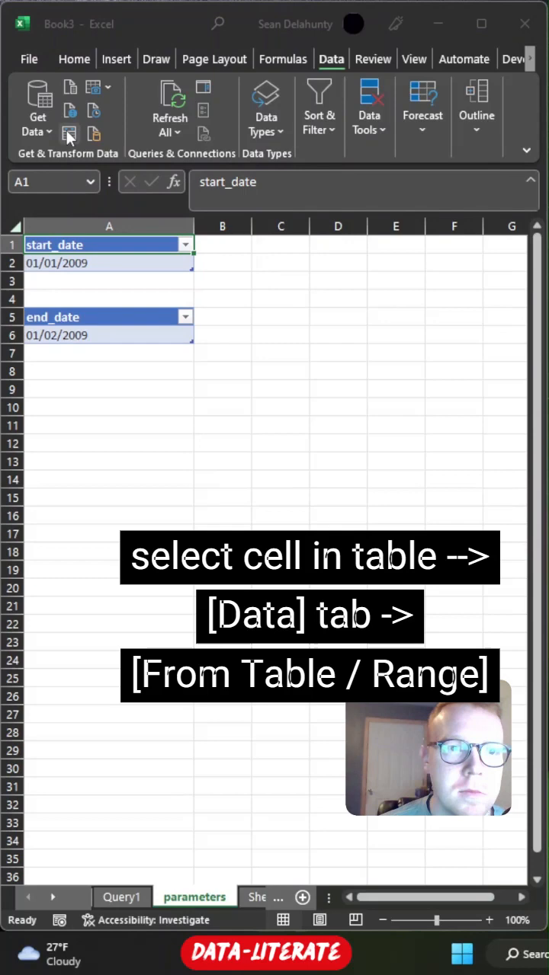
Load the start_date table into a new Power Query query via From Table/Range
{"action": "left_click", "coordinate": [70, 134]}
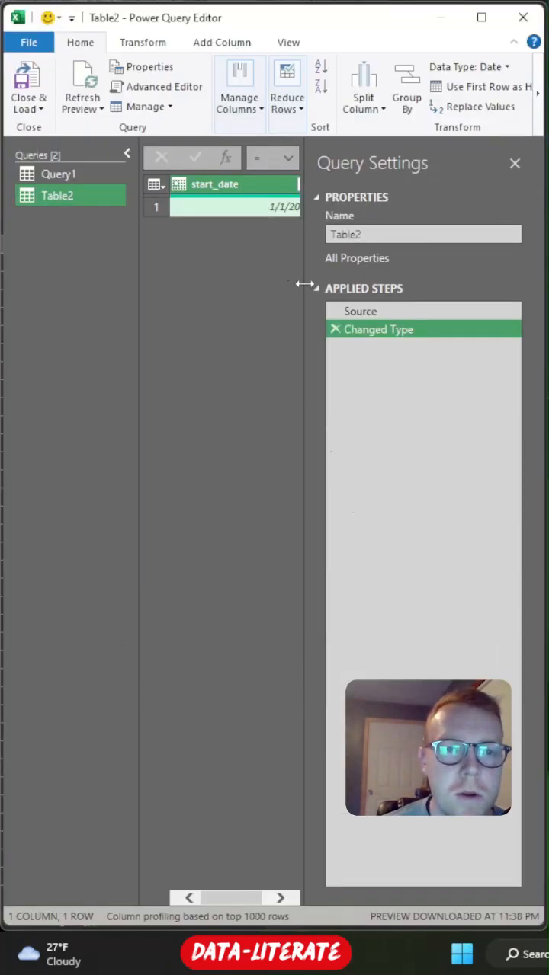
Widen the data view and drill down to the single start date 1/1/2009
{"action": "left_click_drag", "start_coordinate": [303, 287], "coordinate": [404, 287]}
{"action": "type", "text": "start"}
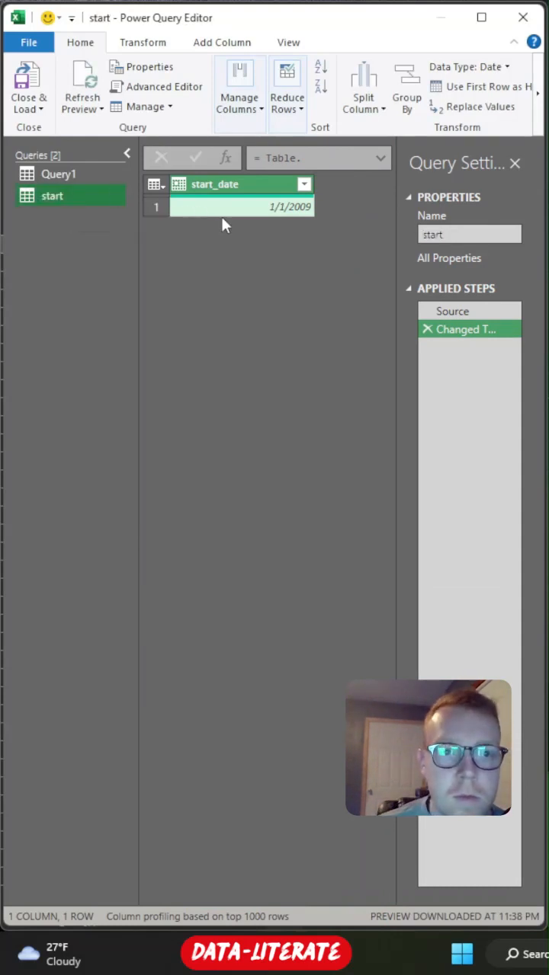
{"action": "mouse_move", "coordinate": [262, 217]}
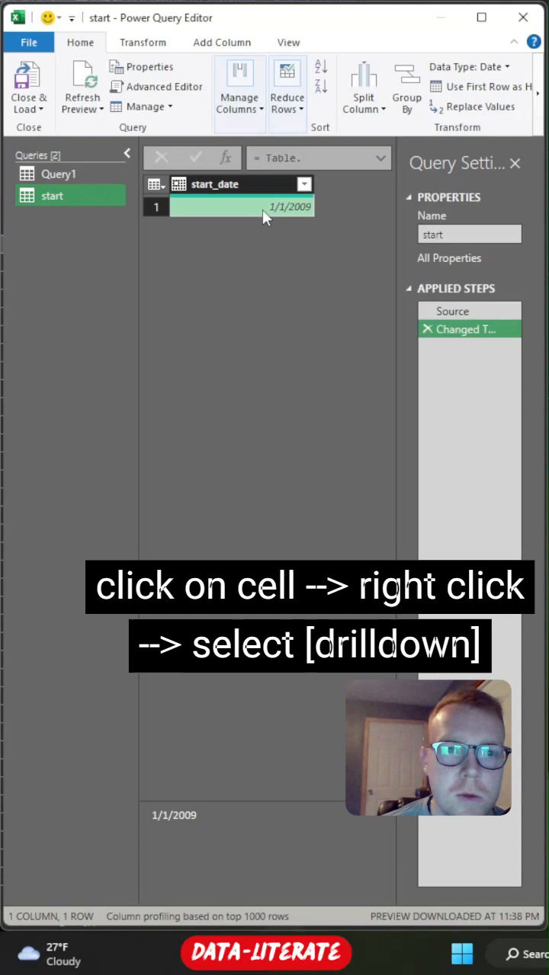
{"action": "right_click", "coordinate": [267, 207]}
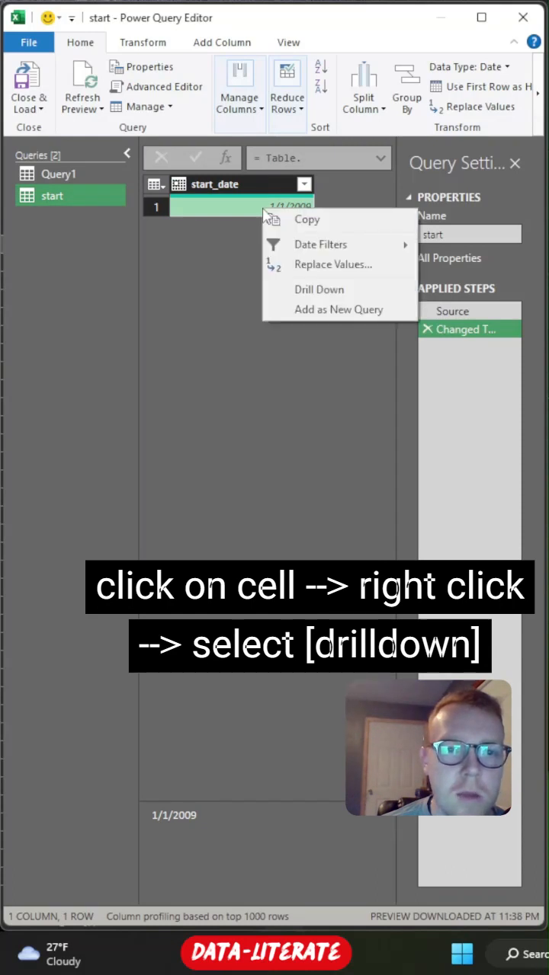
{"action": "left_click", "coordinate": [320, 290]}
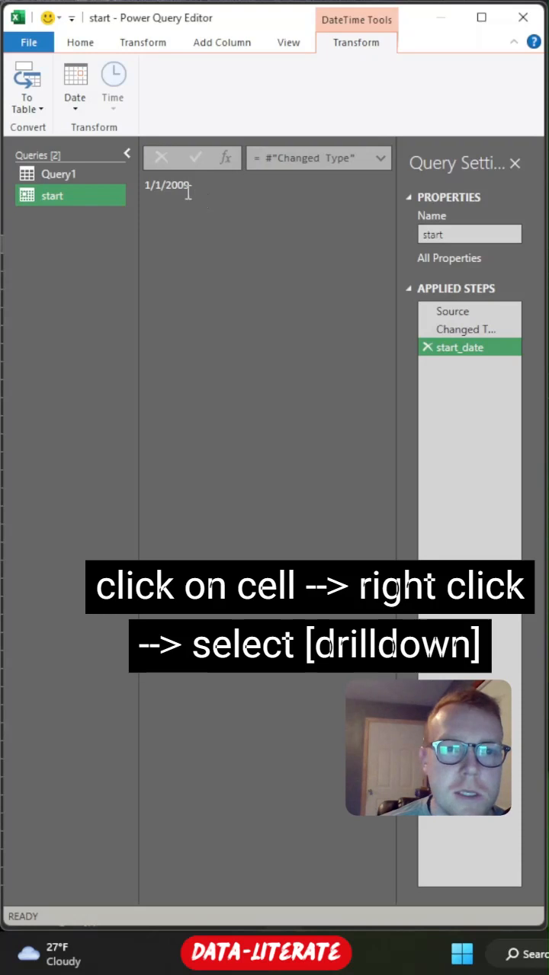
{"action": "left_click", "coordinate": [166, 185]}
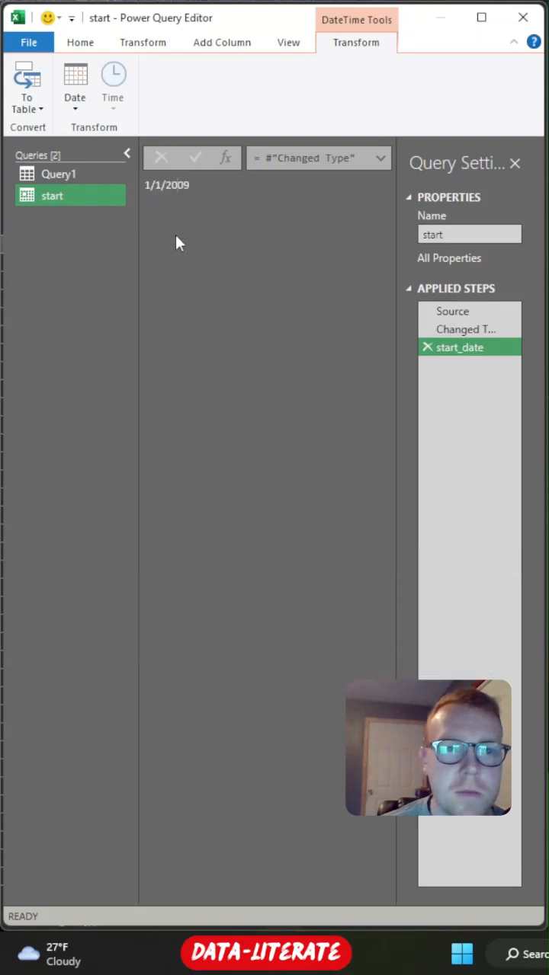
{"action": "mouse_move", "coordinate": [395, 95]}
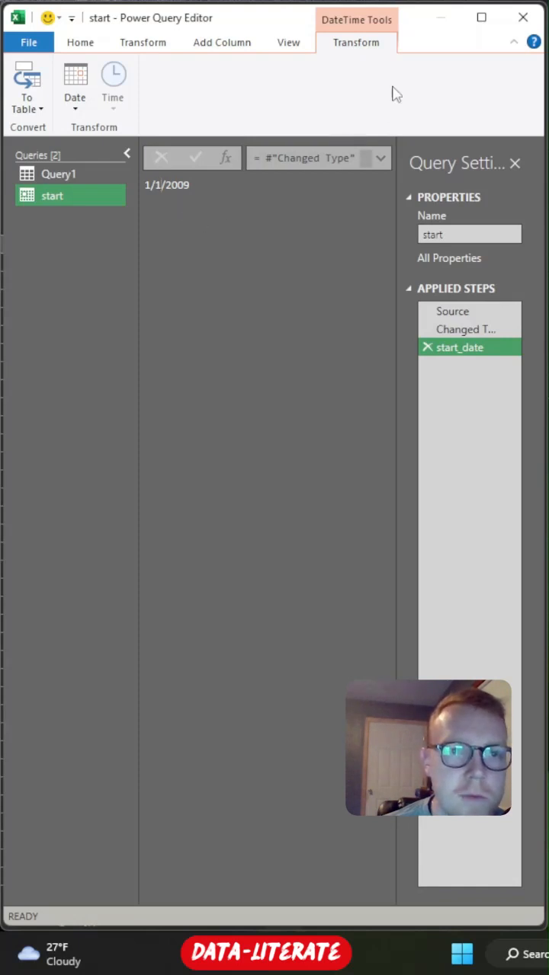
Close and load the start query as a connection-only query
{"action": "left_click", "coordinate": [80, 43]}
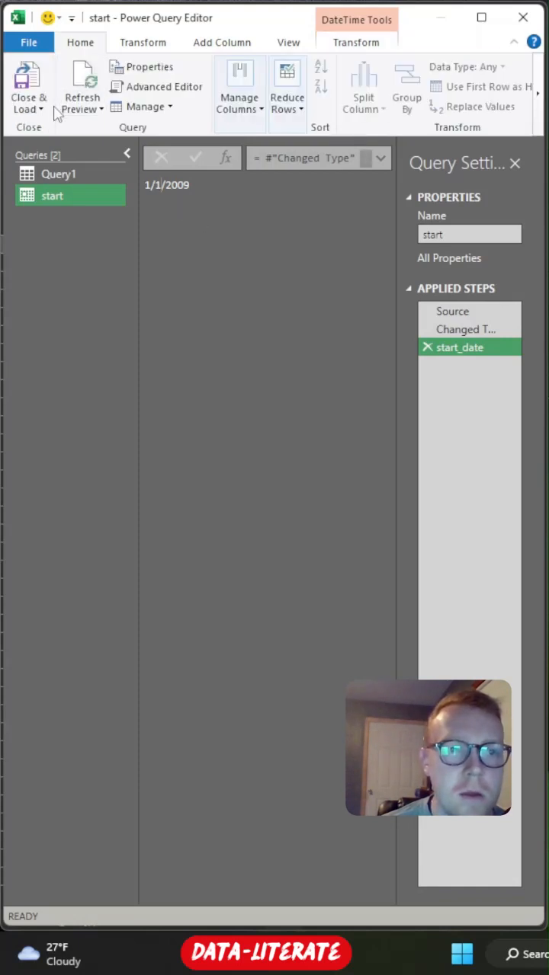
{"action": "left_click", "coordinate": [27, 85]}
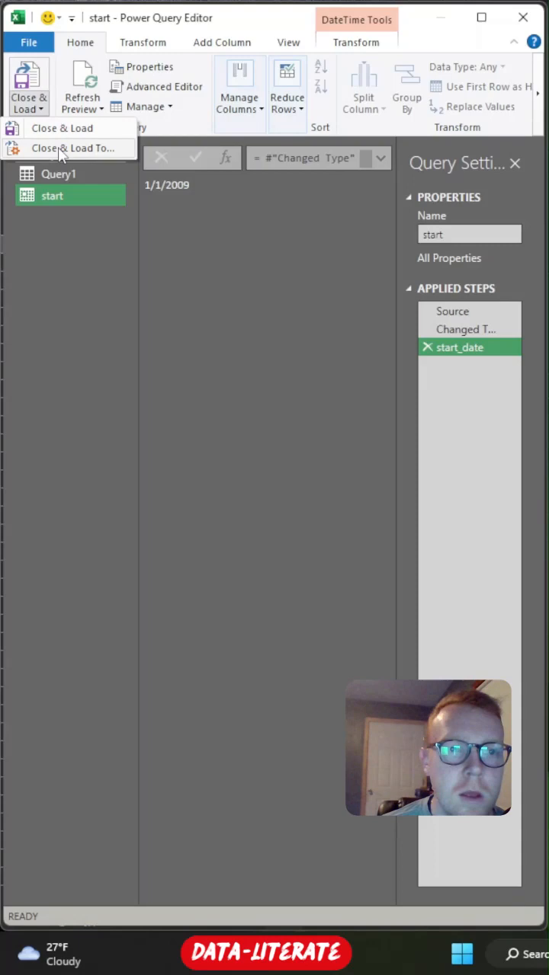
{"action": "left_click", "coordinate": [76, 147]}
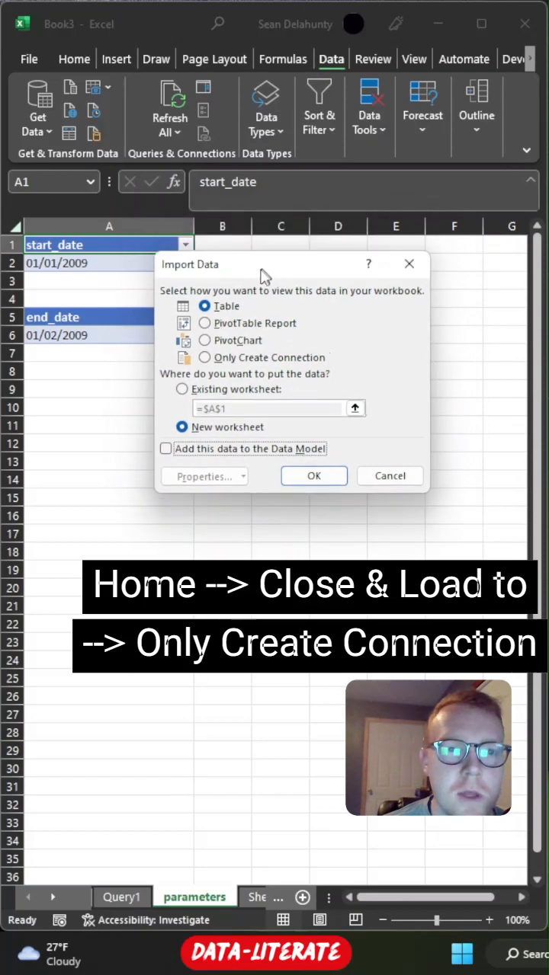
{"action": "left_click", "coordinate": [203, 358]}
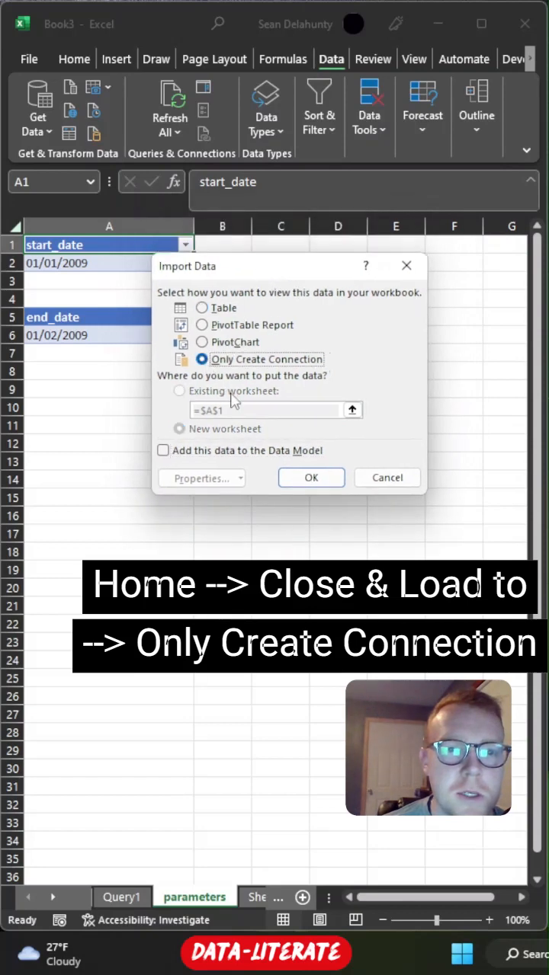
{"action": "left_click", "coordinate": [311, 477]}
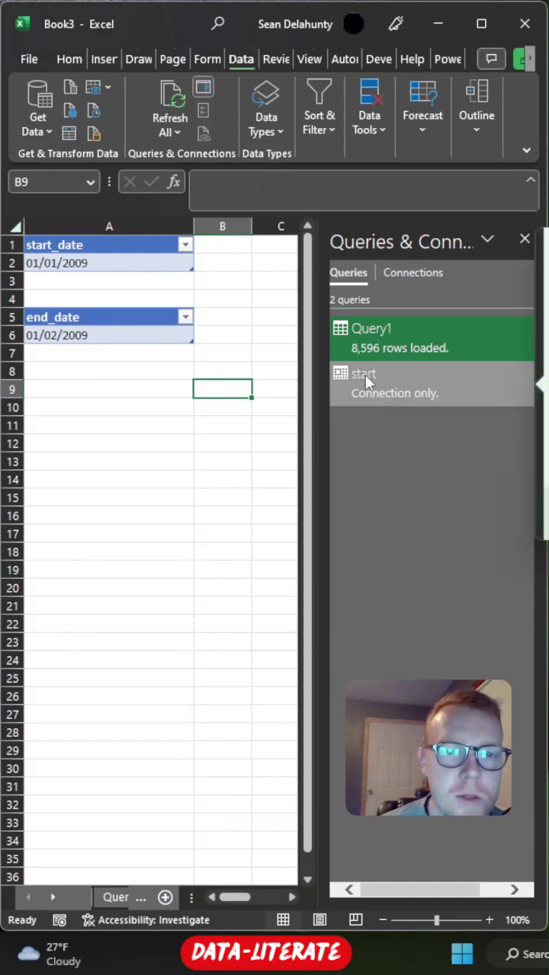
{"action": "left_click", "coordinate": [109, 335]}
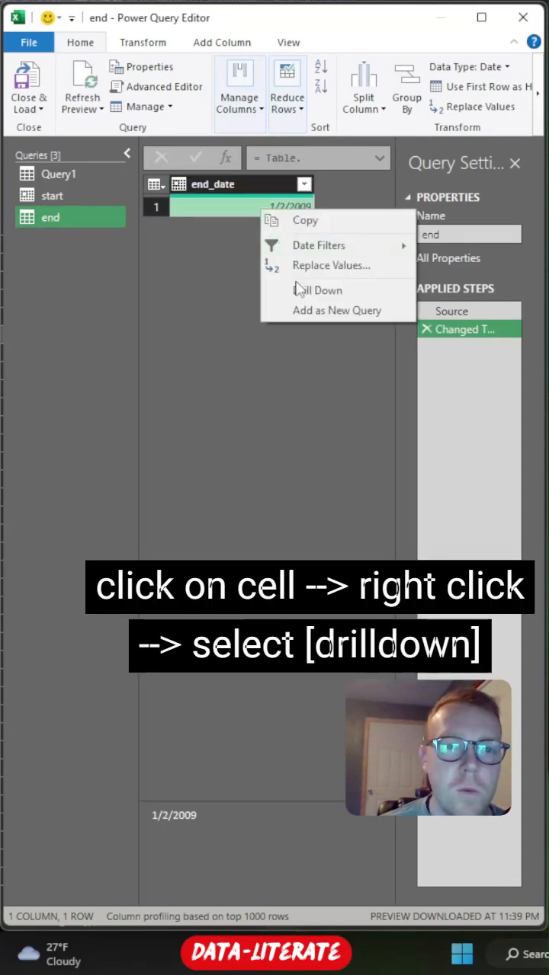
Drill down the end query to 1/2/2009, then switch to Query1 in the Queries pane
{"action": "left_click", "coordinate": [318, 290]}
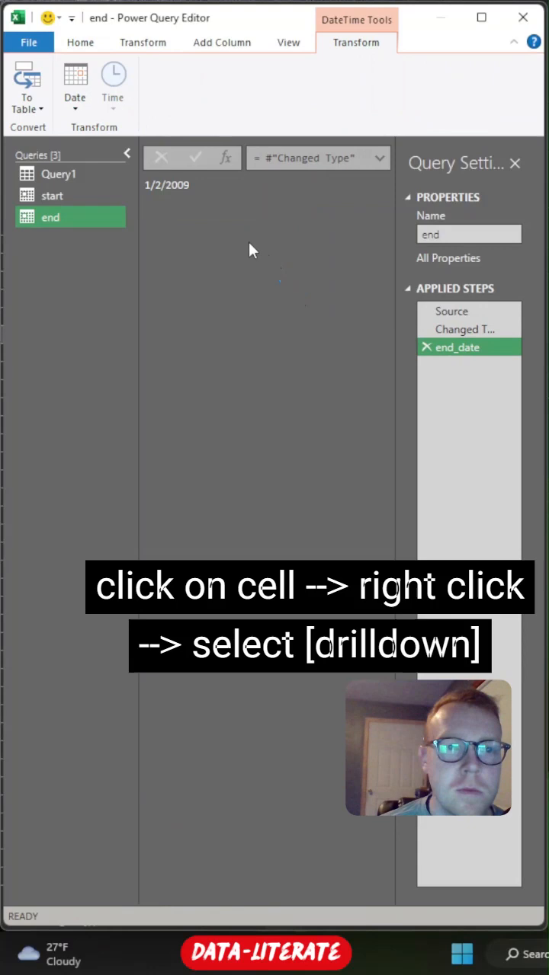
{"action": "left_click", "coordinate": [52, 195]}
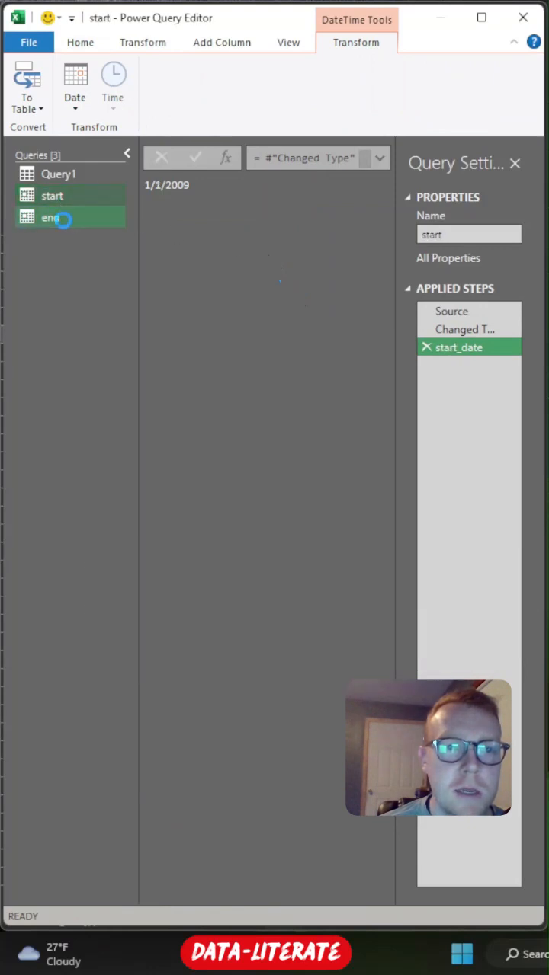
{"action": "left_click", "coordinate": [51, 216]}
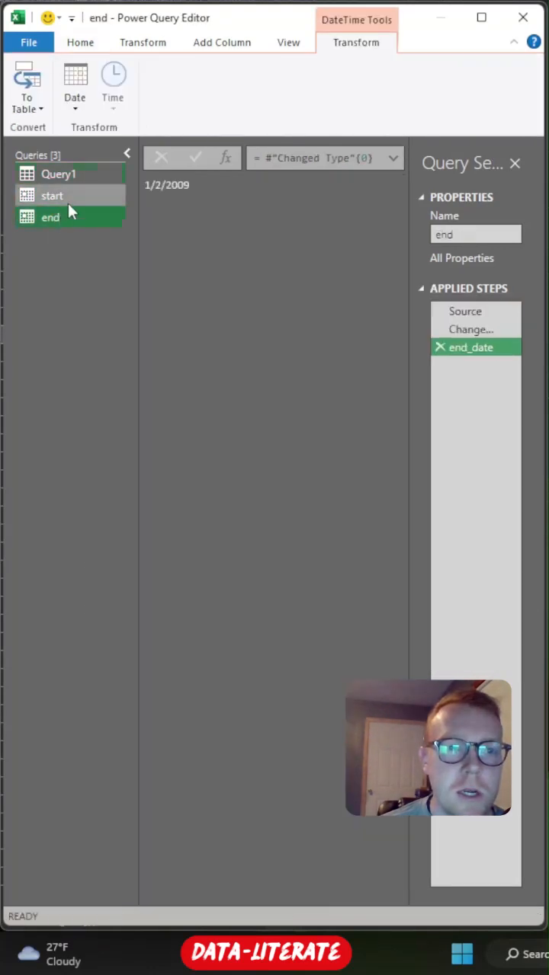
{"action": "left_click", "coordinate": [57, 173]}
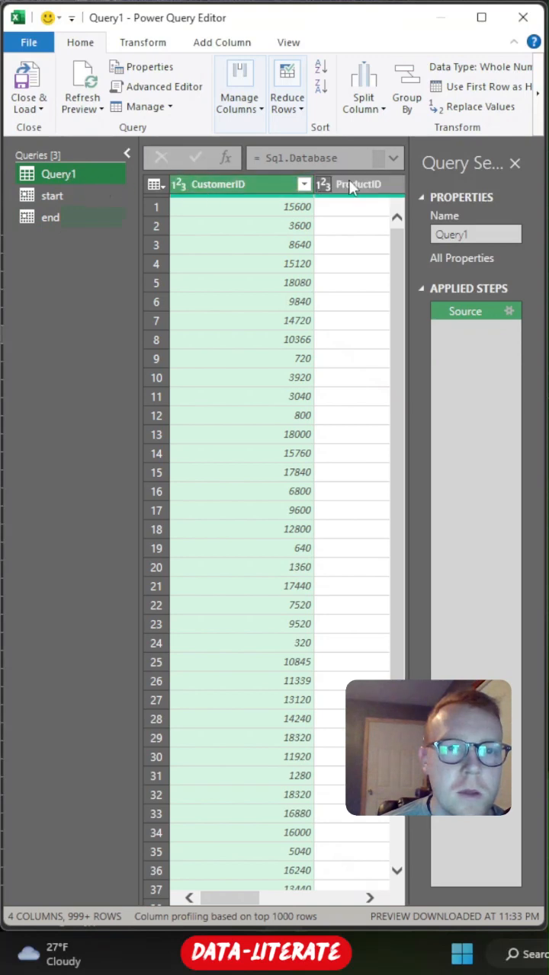
Expand Query1's formula bar and select the hard-coded date in the SQL filter
{"action": "left_click", "coordinate": [394, 159]}
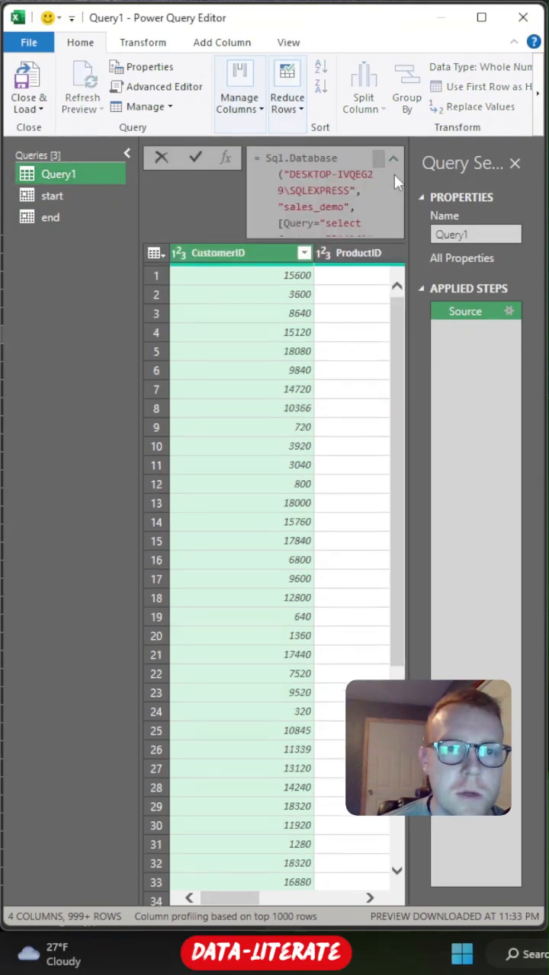
{"action": "mouse_move", "coordinate": [396, 278]}
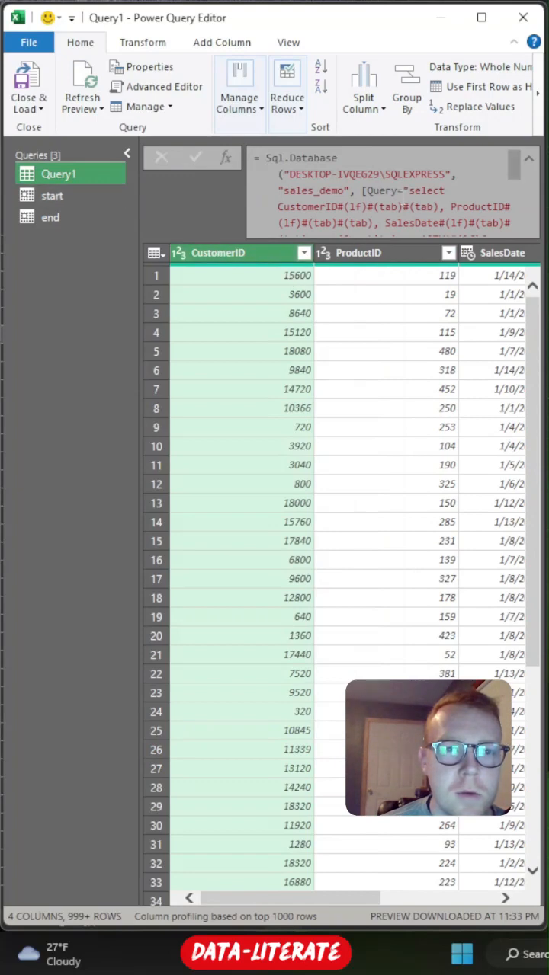
{"action": "scroll", "scroll_direction": "down", "scroll_amount": 3}
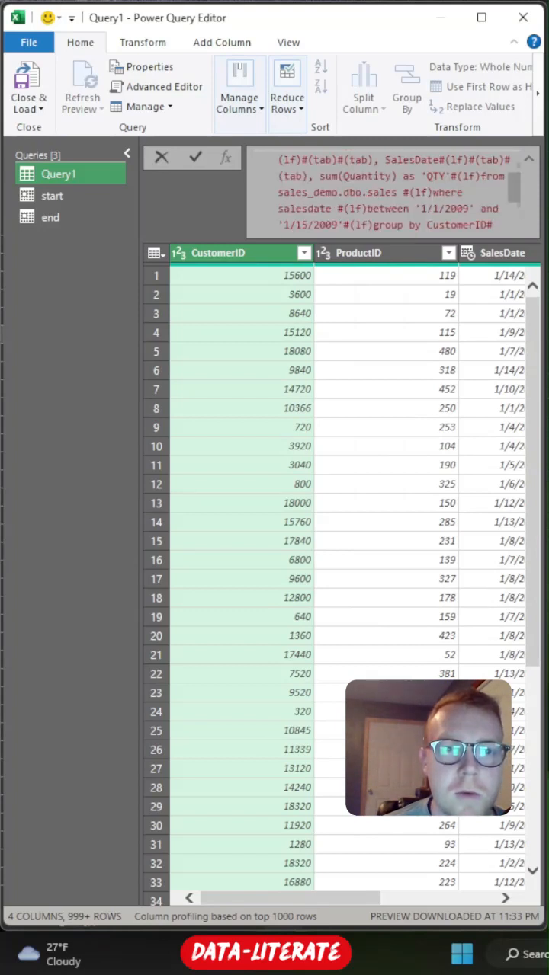
{"action": "double_click", "coordinate": [444, 207]}
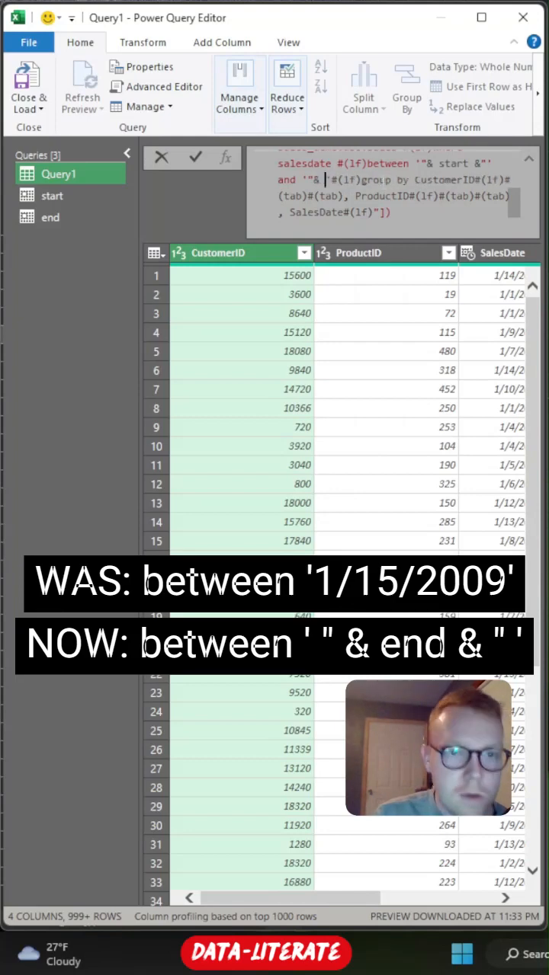
Replace the fixed SQL dates with '" & start & "' and '" & end & "' and commit the formula
{"action": "type", "text": "end &"}
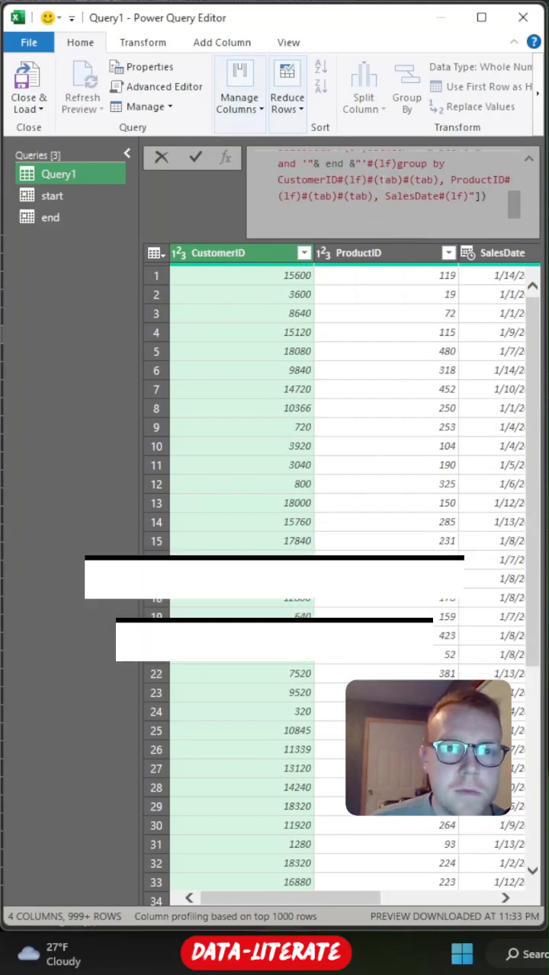
{"action": "left_click", "coordinate": [195, 158]}
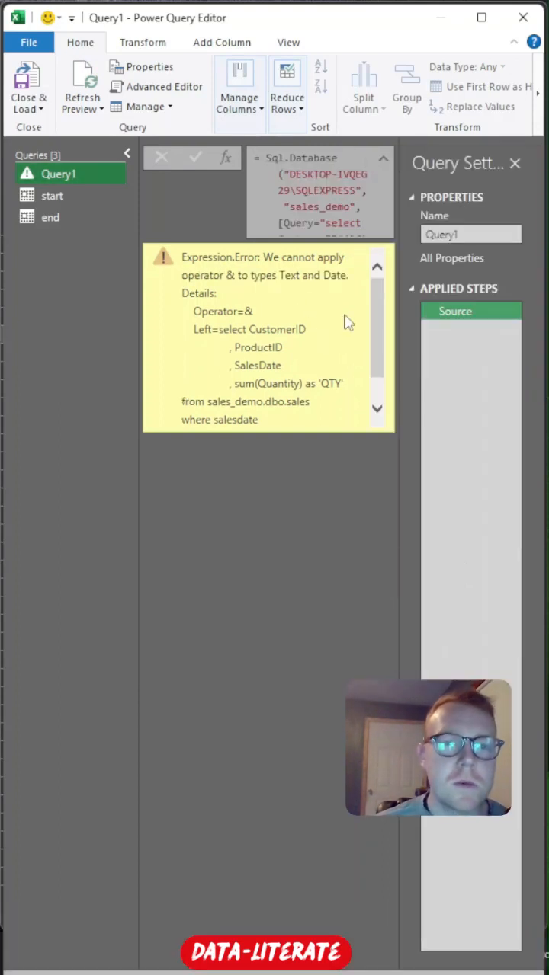
{"action": "double_click", "coordinate": [271, 256]}
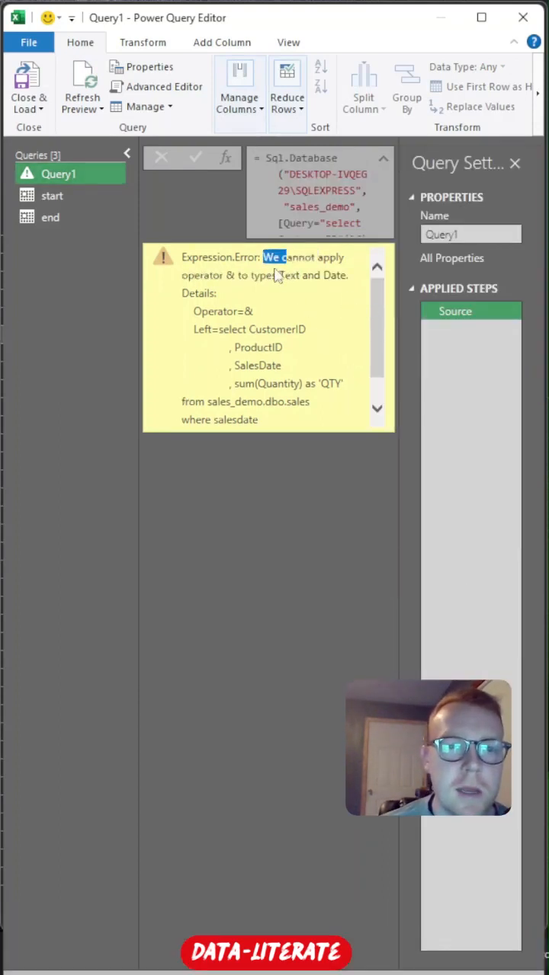
{"action": "left_click_drag", "start_coordinate": [263, 256], "coordinate": [217, 293]}
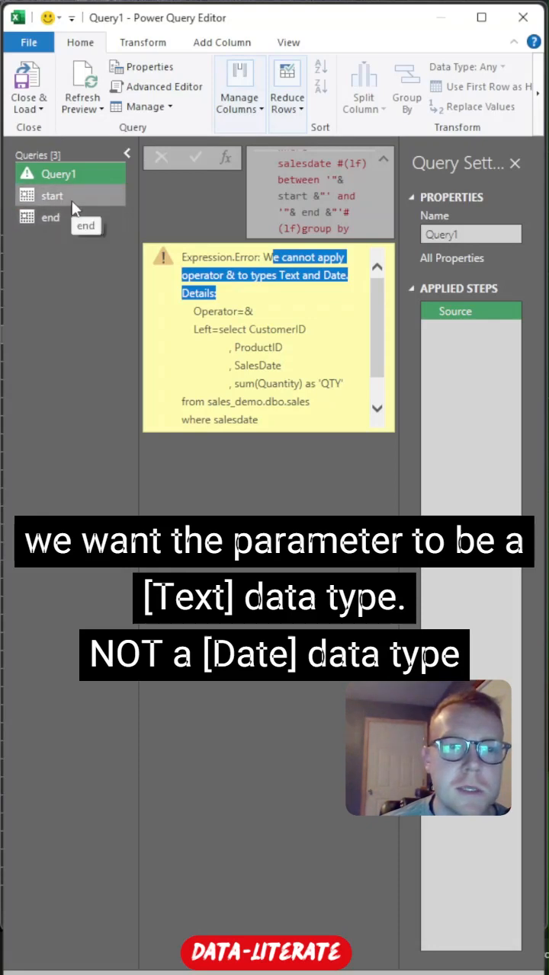
{"action": "mouse_move", "coordinate": [64, 213]}
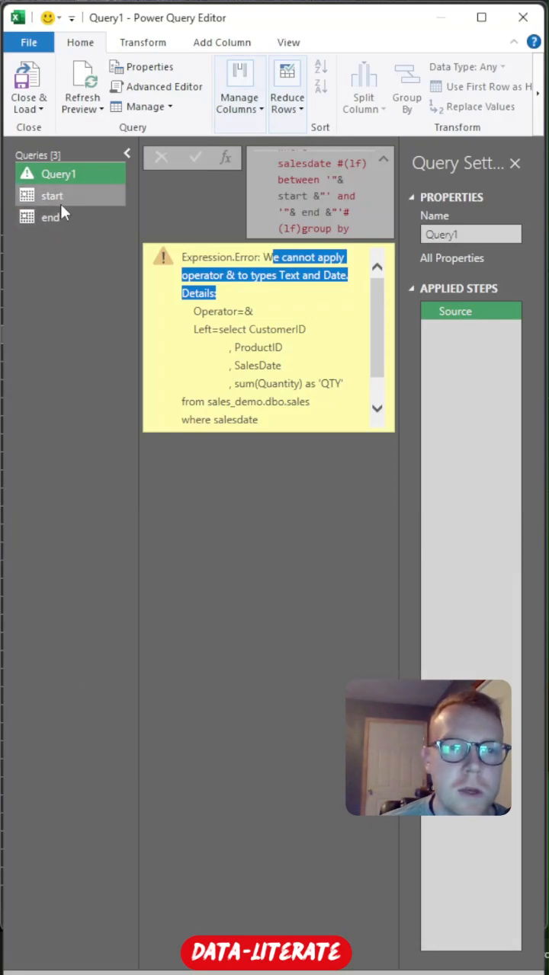
Delete the Changed Type step from the start query so start_date stays text, then select end
{"action": "left_click", "coordinate": [52, 195]}
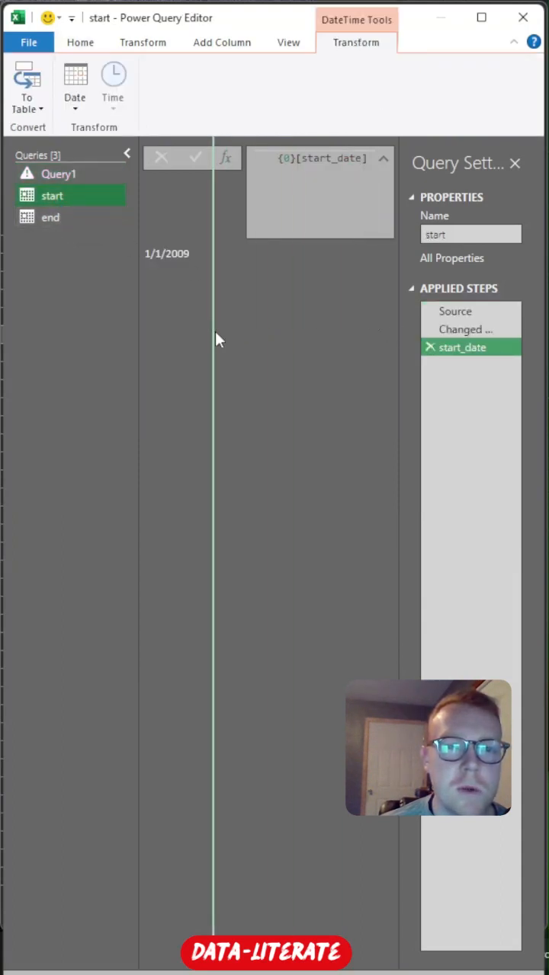
{"action": "left_click", "coordinate": [455, 311]}
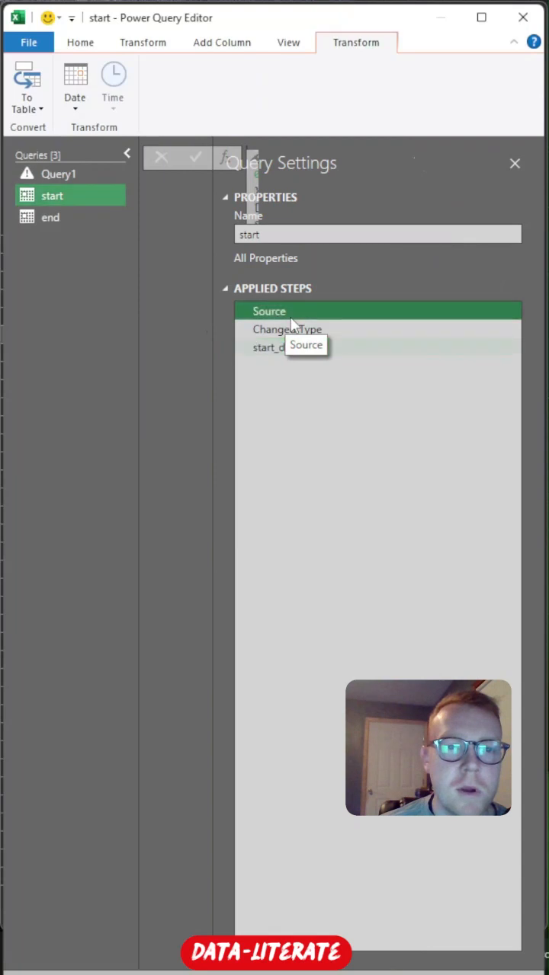
{"action": "left_click", "coordinate": [79, 43]}
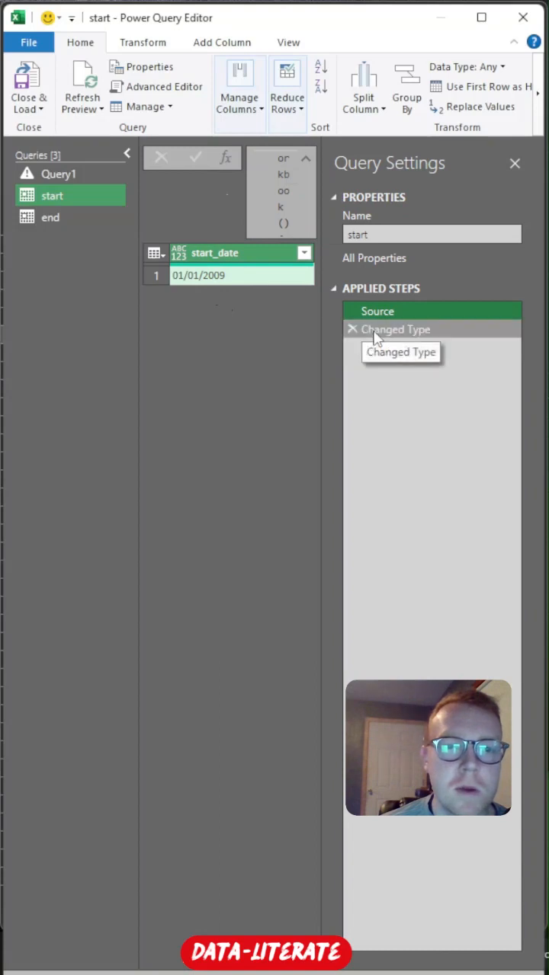
{"action": "left_click", "coordinate": [288, 43]}
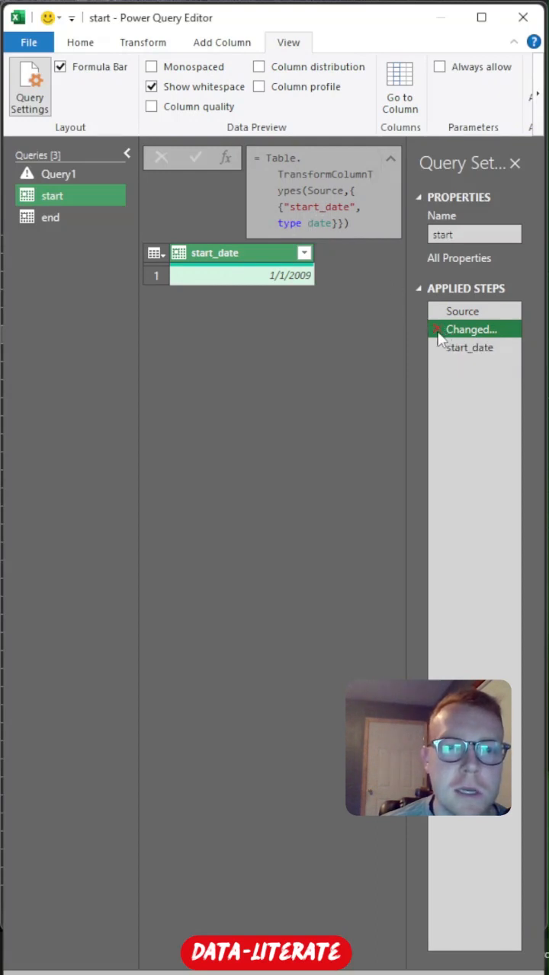
{"action": "mouse_move", "coordinate": [439, 329]}
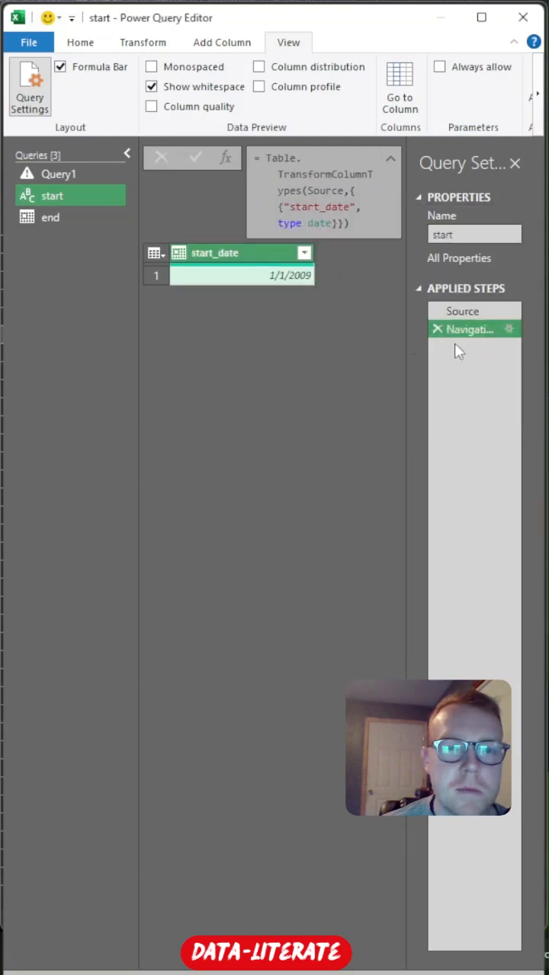
{"action": "left_click", "coordinate": [243, 274]}
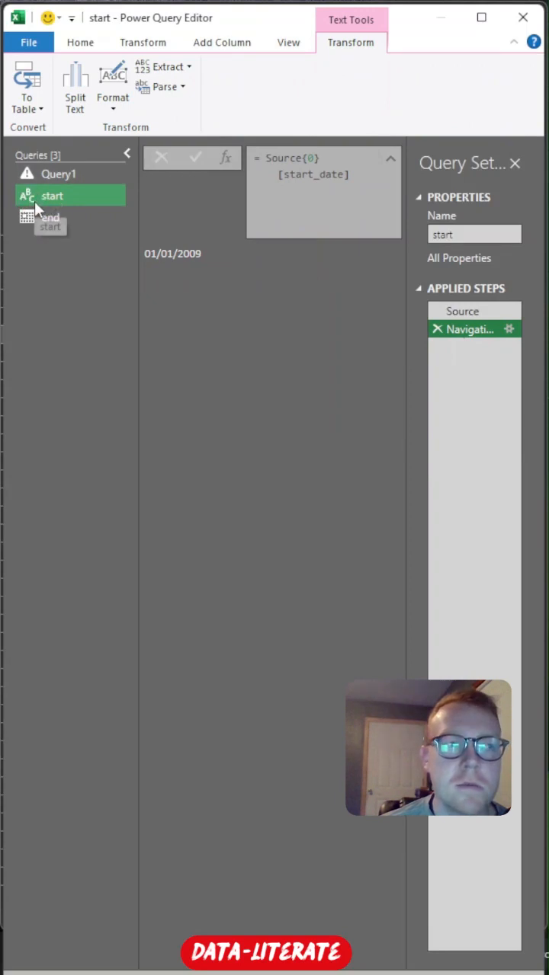
{"action": "mouse_move", "coordinate": [49, 216]}
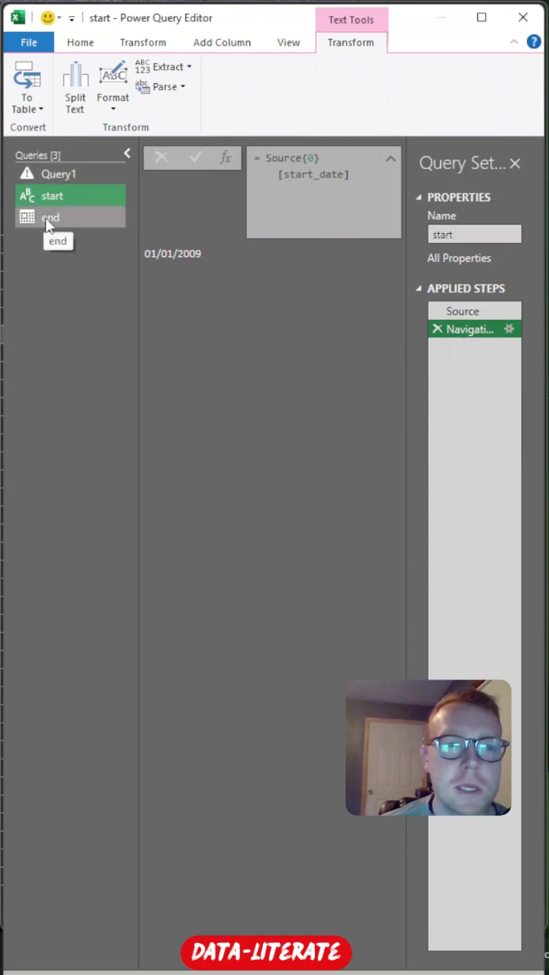
{"action": "left_click", "coordinate": [50, 217]}
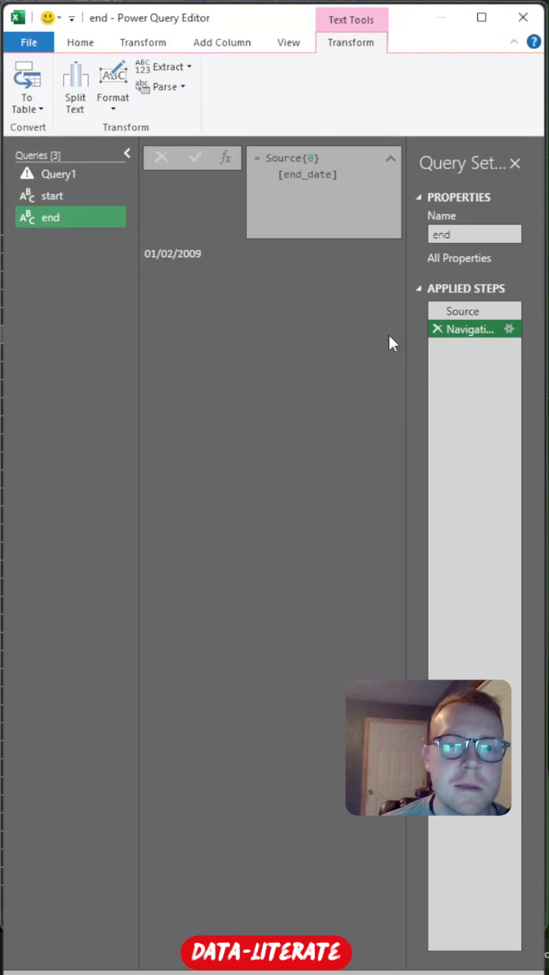
{"action": "mouse_move", "coordinate": [60, 174]}
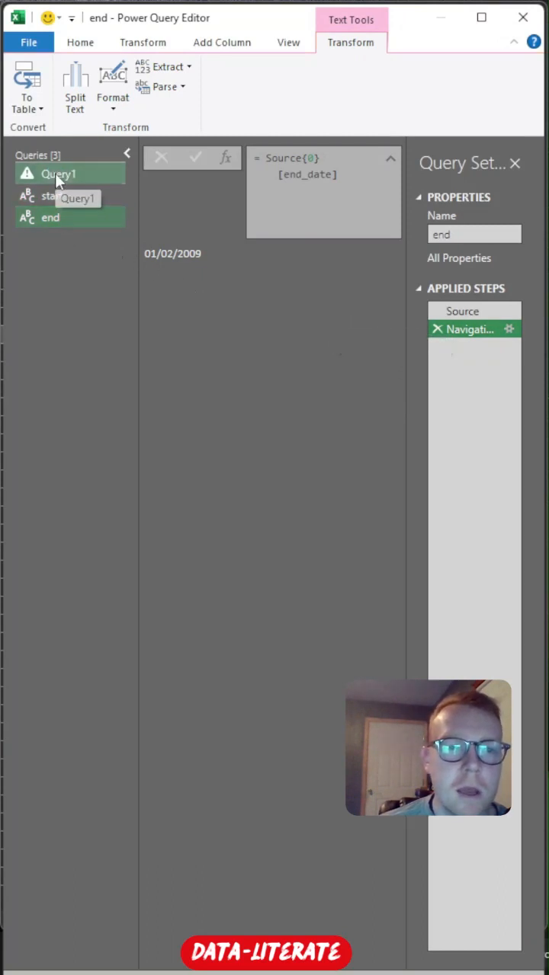
Grant permission to run Query1's native SQL query so it returns the sales rows
{"action": "left_click", "coordinate": [58, 174]}
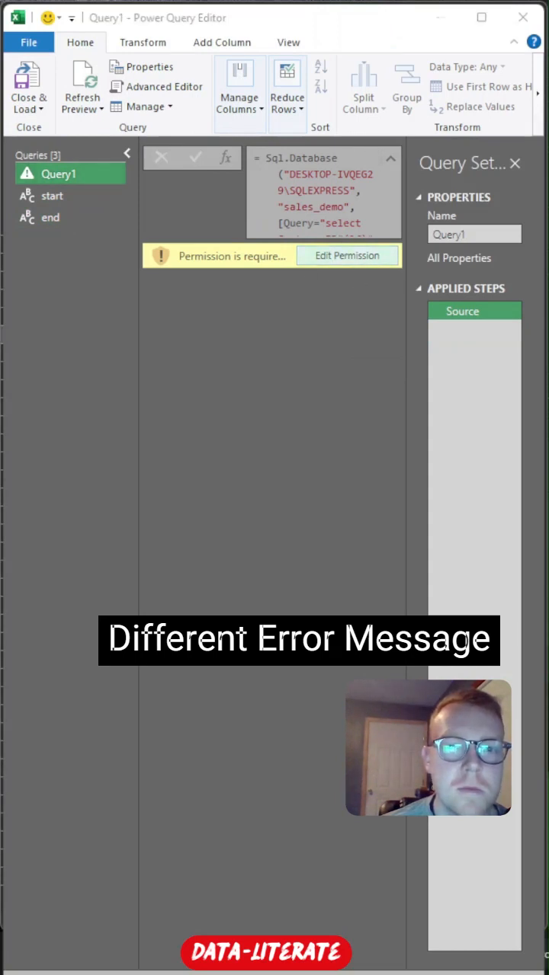
{"action": "left_click", "coordinate": [346, 256]}
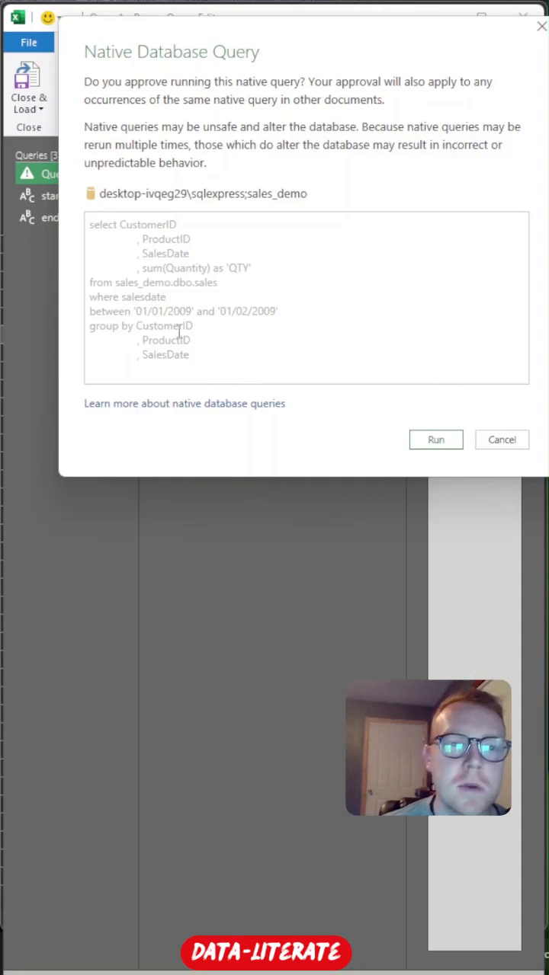
{"action": "double_click", "coordinate": [165, 311]}
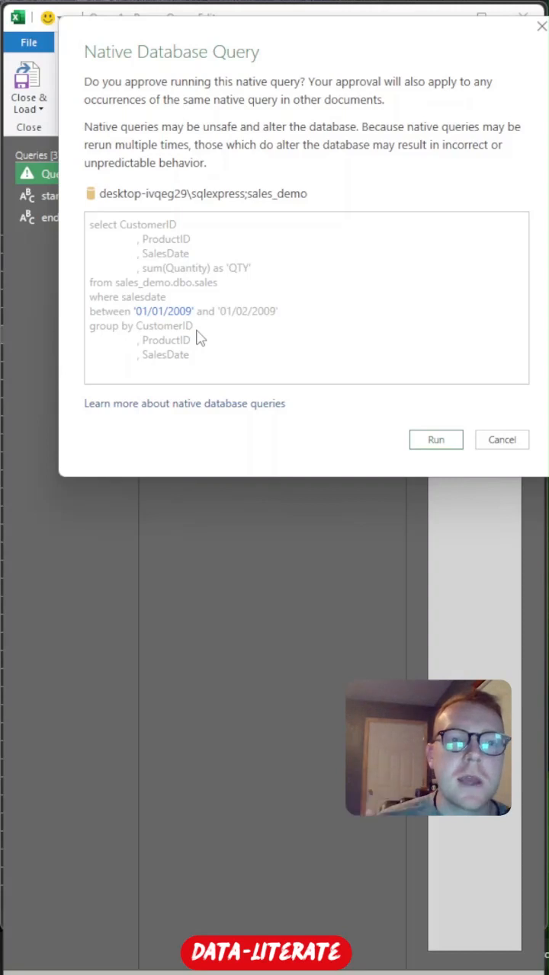
{"action": "left_click", "coordinate": [436, 439]}
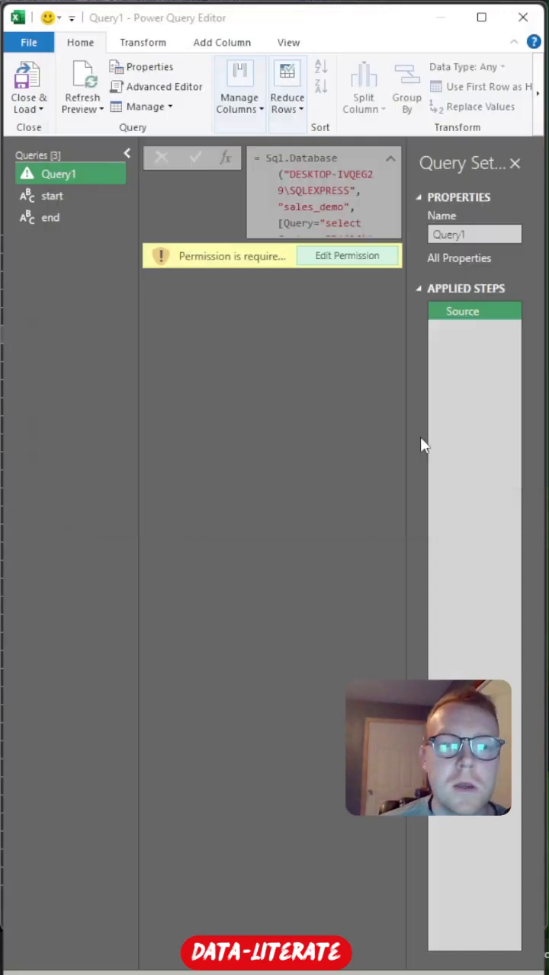
{"action": "left_click", "coordinate": [347, 256]}
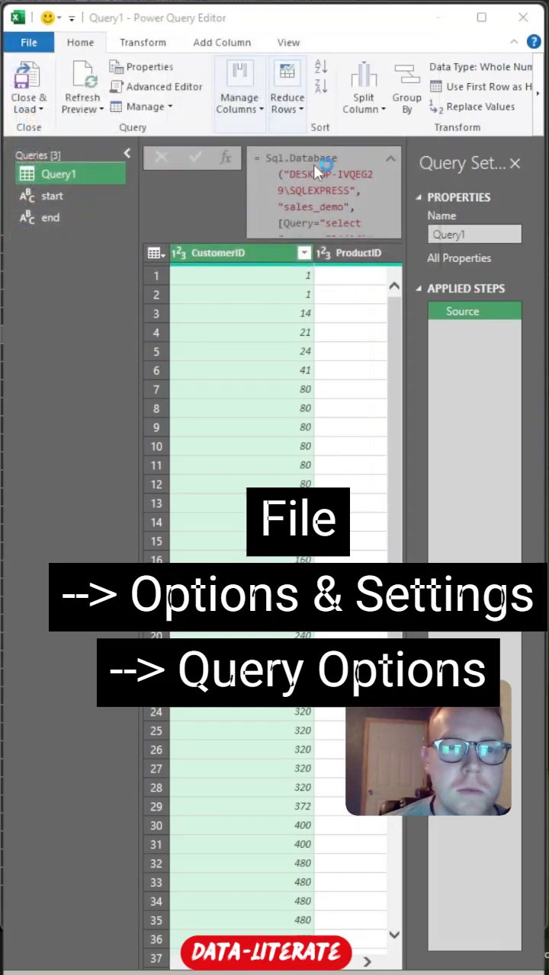
In Query Options > Privacy, choose Always ignore Privacy Level settings
{"action": "left_click", "coordinate": [28, 42]}
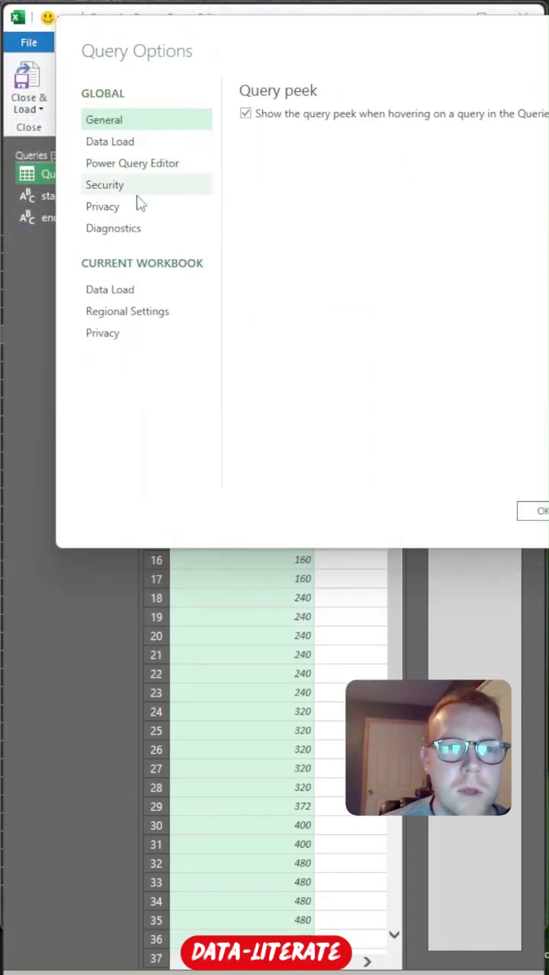
{"action": "left_click", "coordinate": [102, 206]}
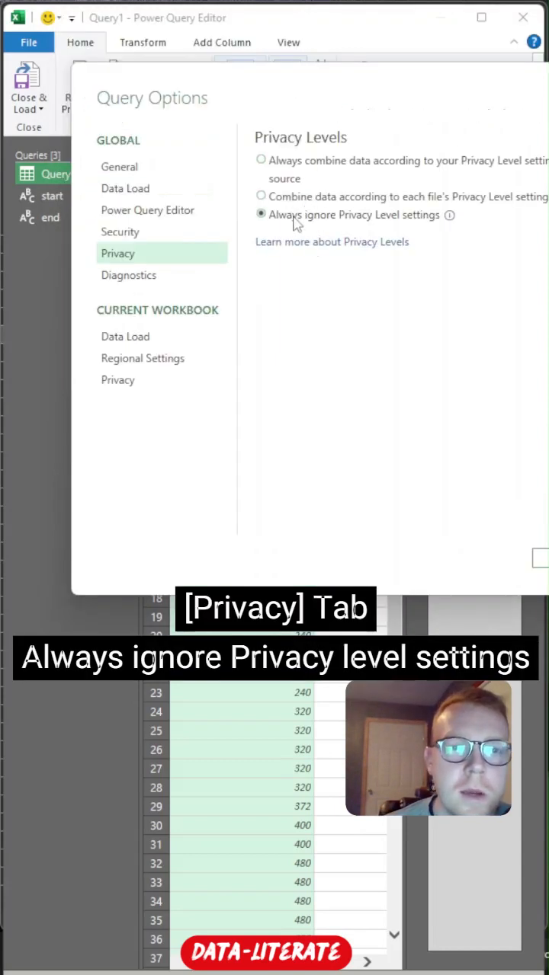
{"action": "mouse_move", "coordinate": [298, 220]}
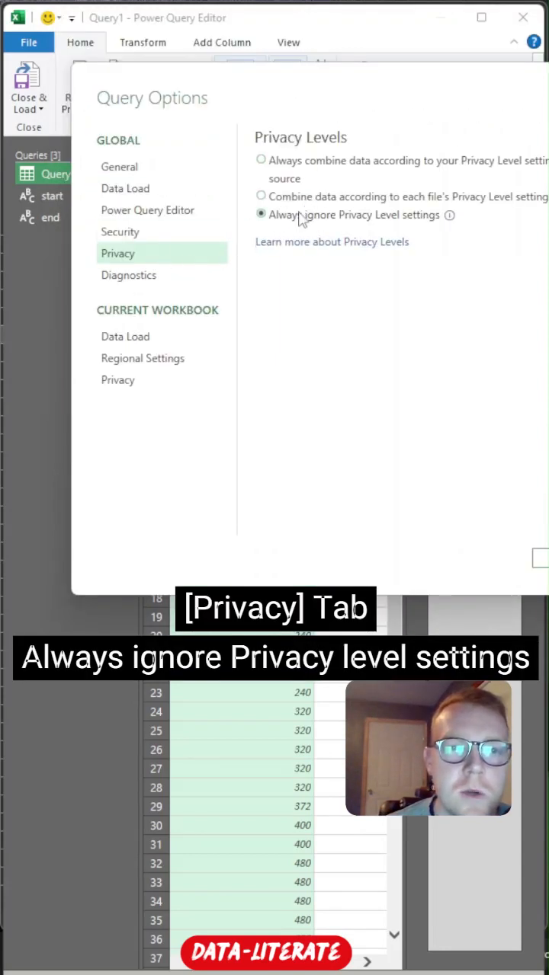
{"action": "mouse_move", "coordinate": [448, 214]}
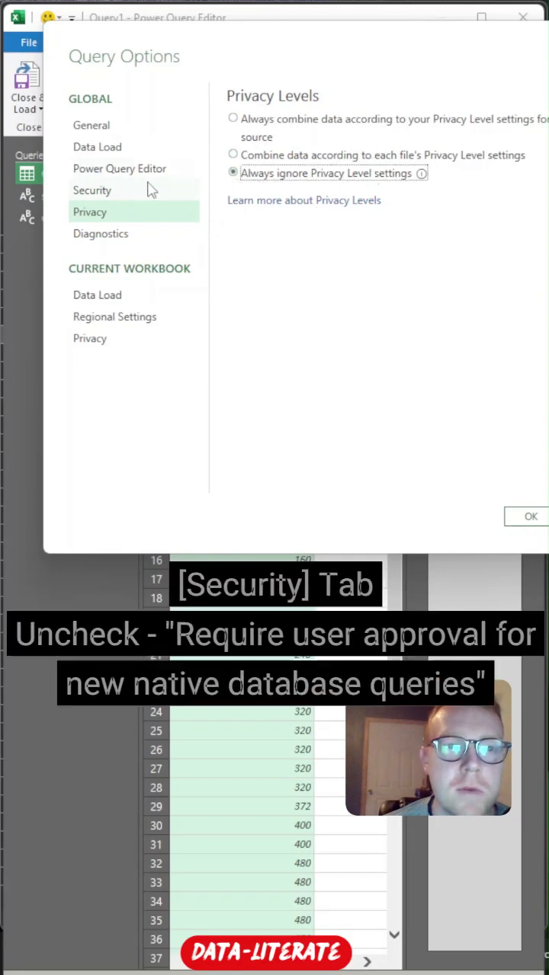
In Security, uncheck Require user approval for new native database queries and confirm with OK
{"action": "left_click", "coordinate": [93, 189]}
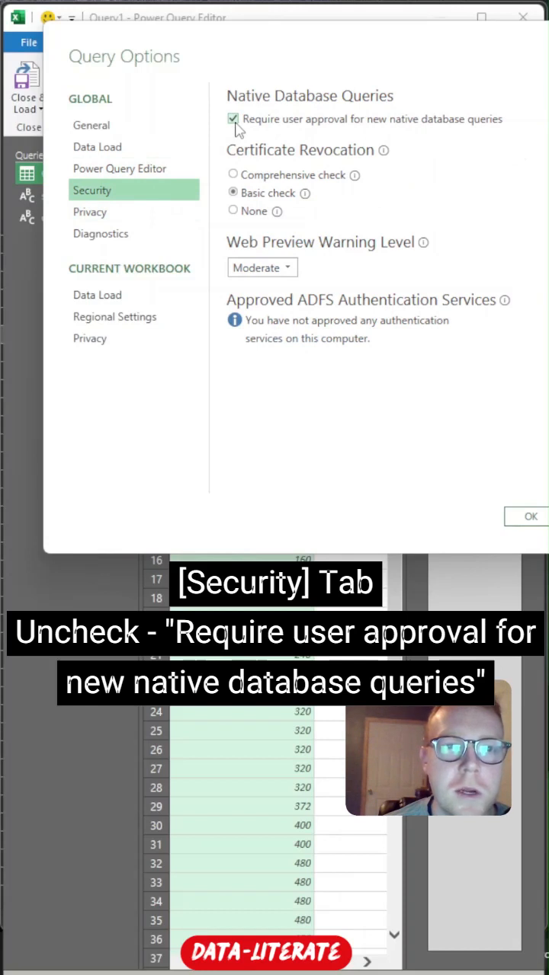
{"action": "left_click", "coordinate": [234, 119]}
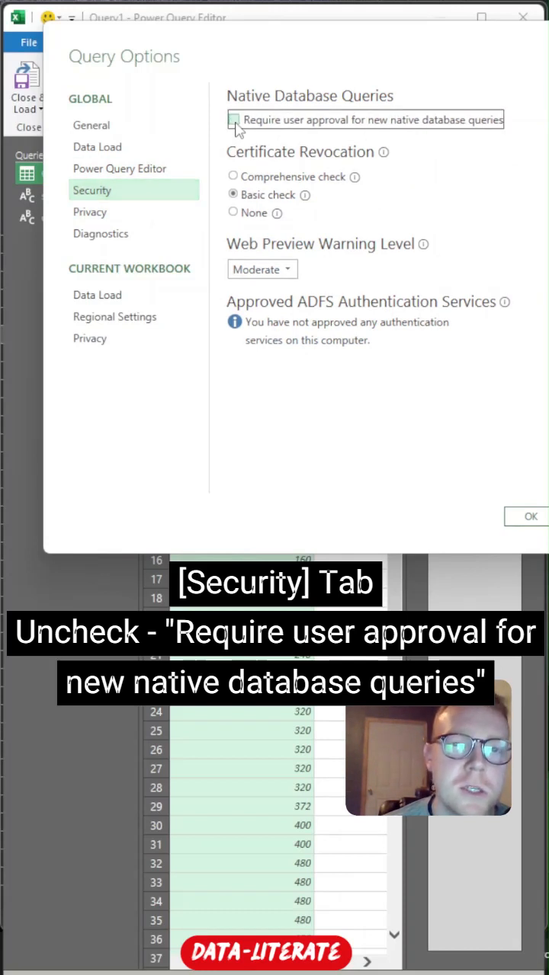
{"action": "left_click", "coordinate": [235, 119]}
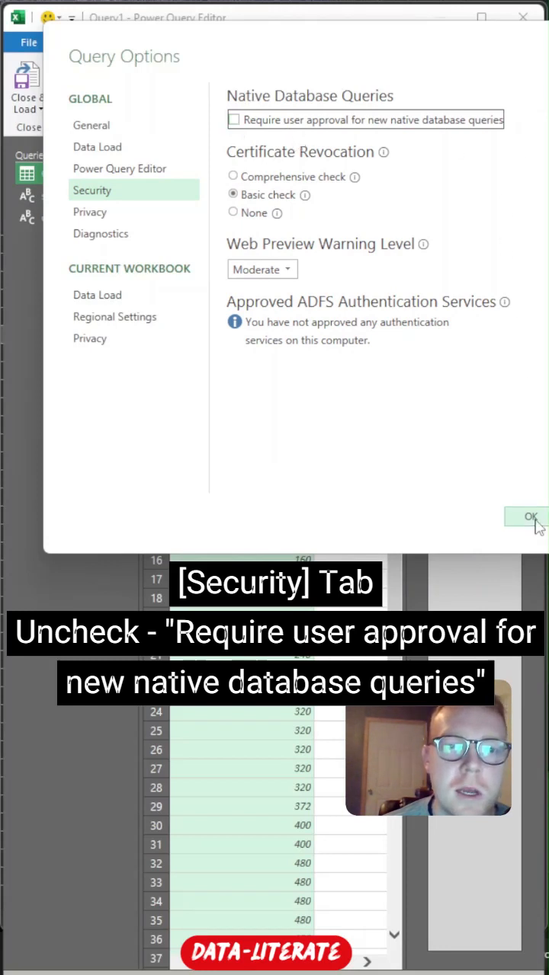
{"action": "left_click", "coordinate": [530, 517]}
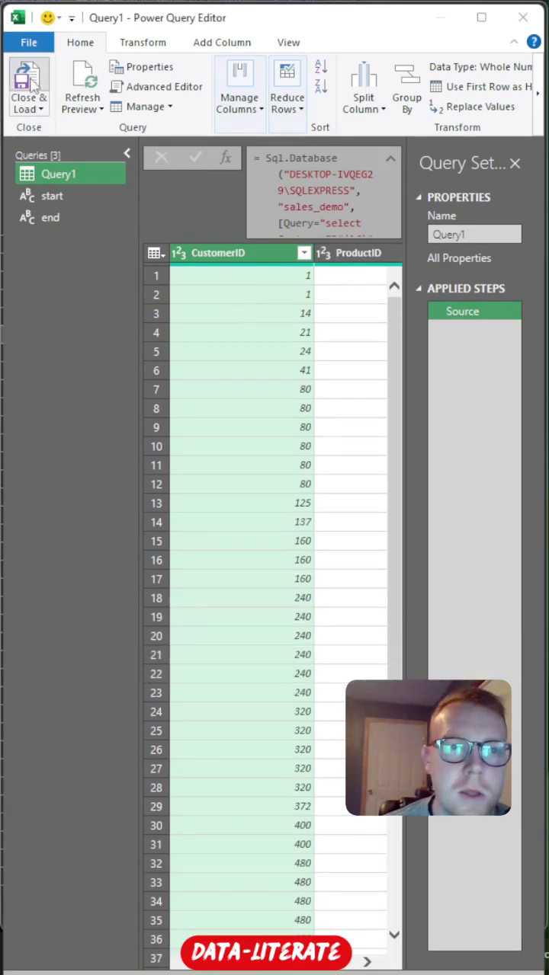
Load the query to the workbook and set Start Date 2/1/2009 and End Date 2/2/2009
{"action": "left_click", "coordinate": [27, 84]}
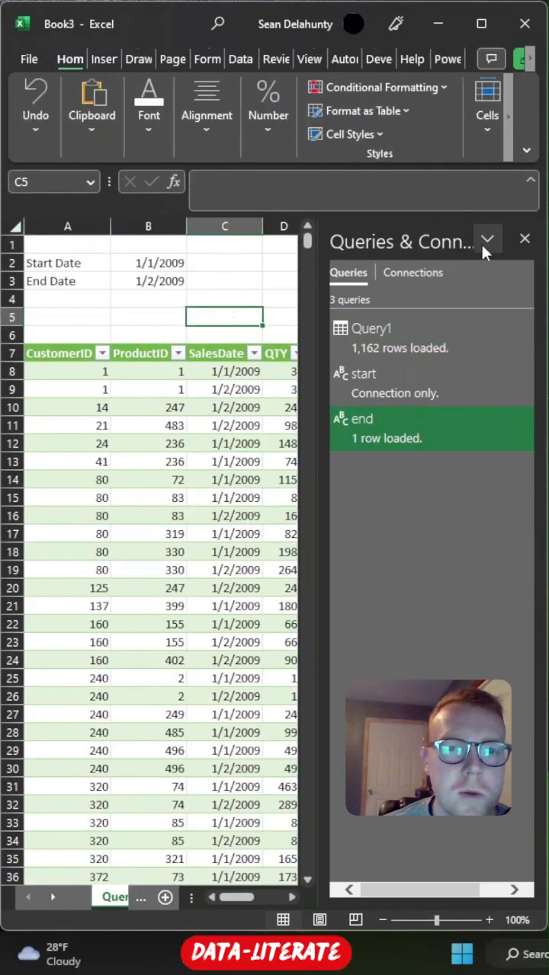
{"action": "left_click", "coordinate": [524, 237]}
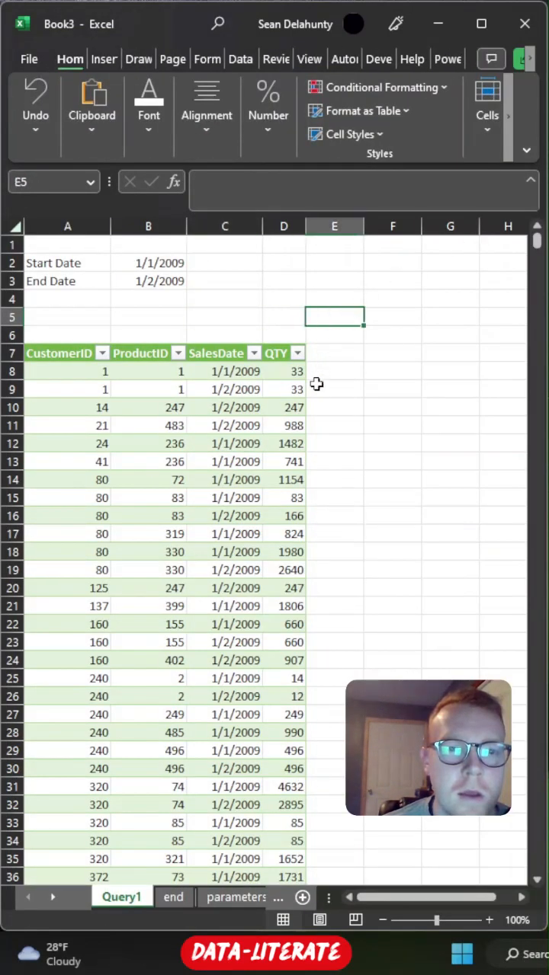
{"action": "left_click", "coordinate": [148, 263]}
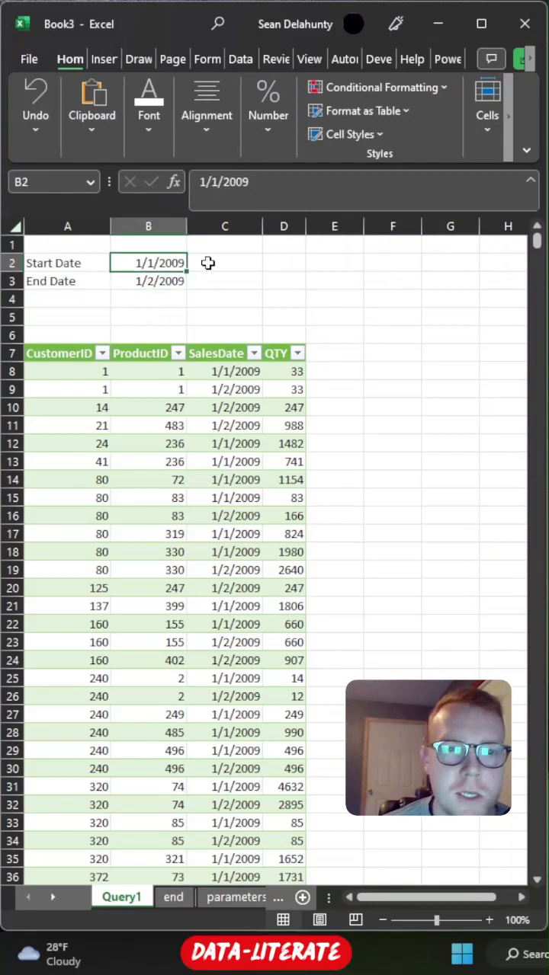
{"action": "type", "text": "2/1"}
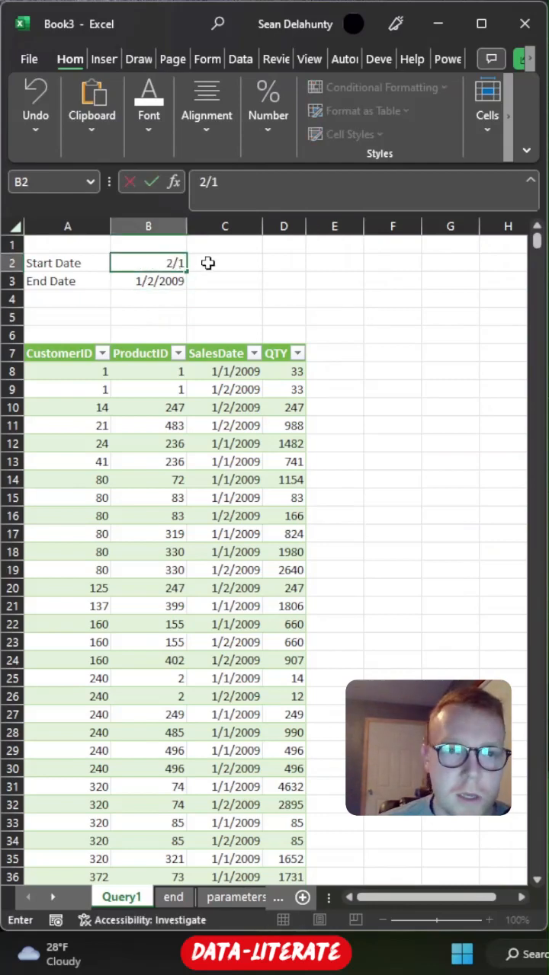
{"action": "type", "text": "/2009"}
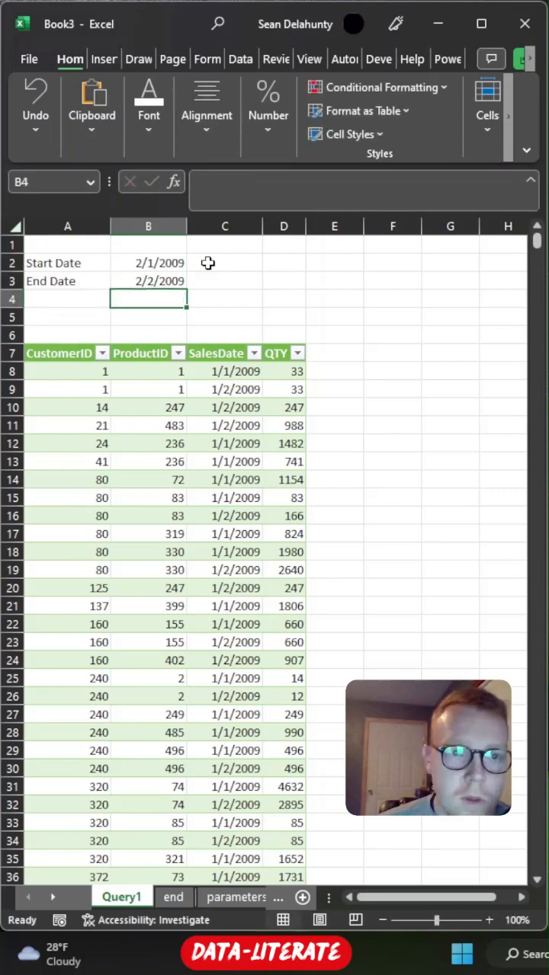
Refresh the Query1 table so it lists sales for the new sheet dates
{"action": "left_click", "coordinate": [224, 225]}
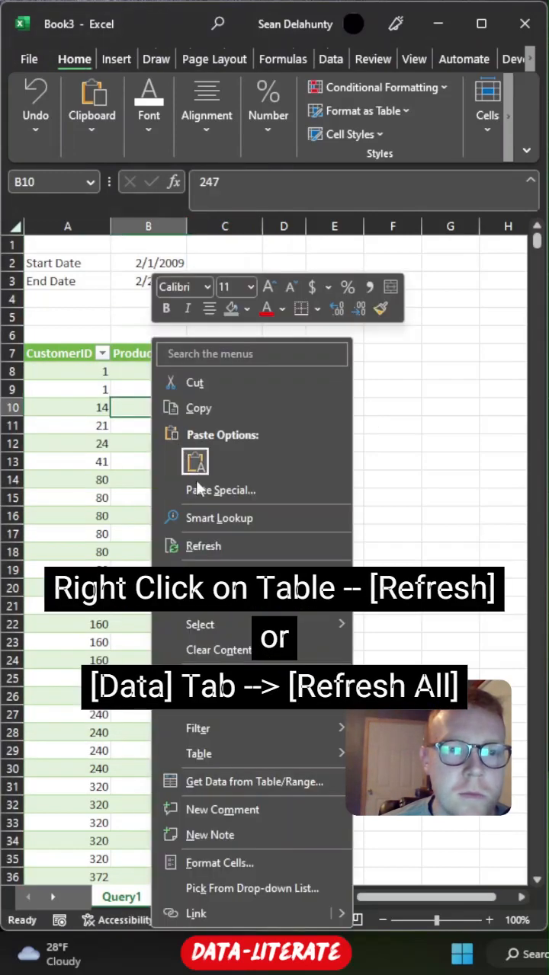
{"action": "left_click", "coordinate": [203, 546]}
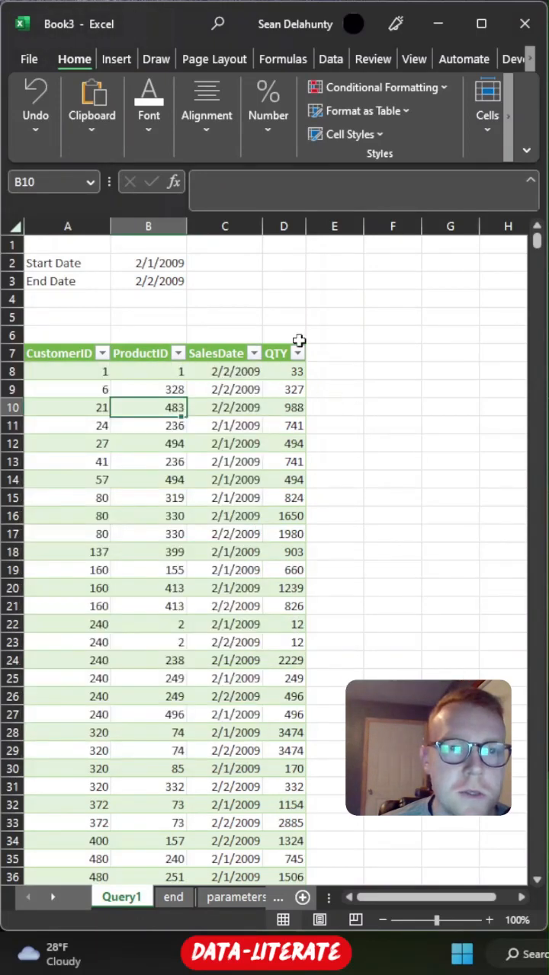
{"action": "left_click", "coordinate": [439, 58]}
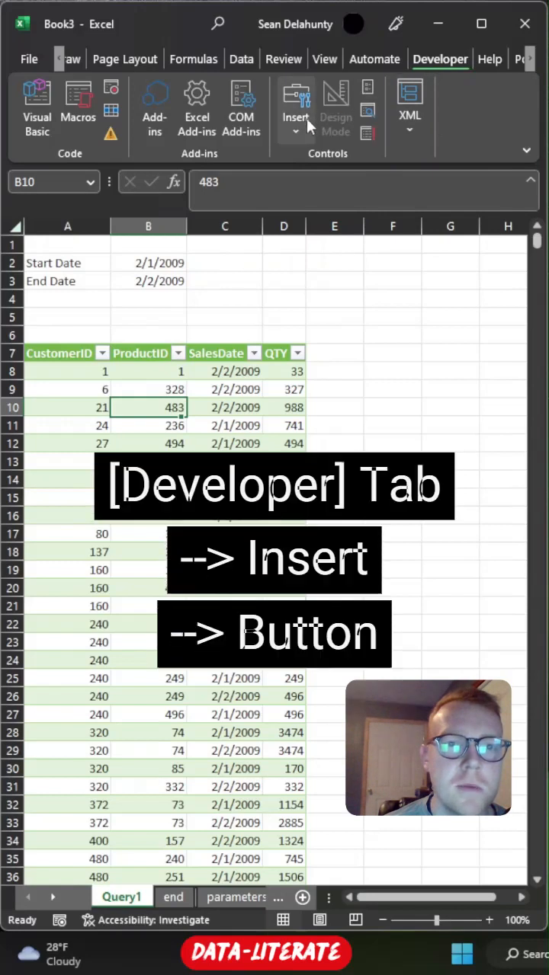
Insert a Form Control button on the sheet and create a new macro for it
{"action": "left_click", "coordinate": [296, 107]}
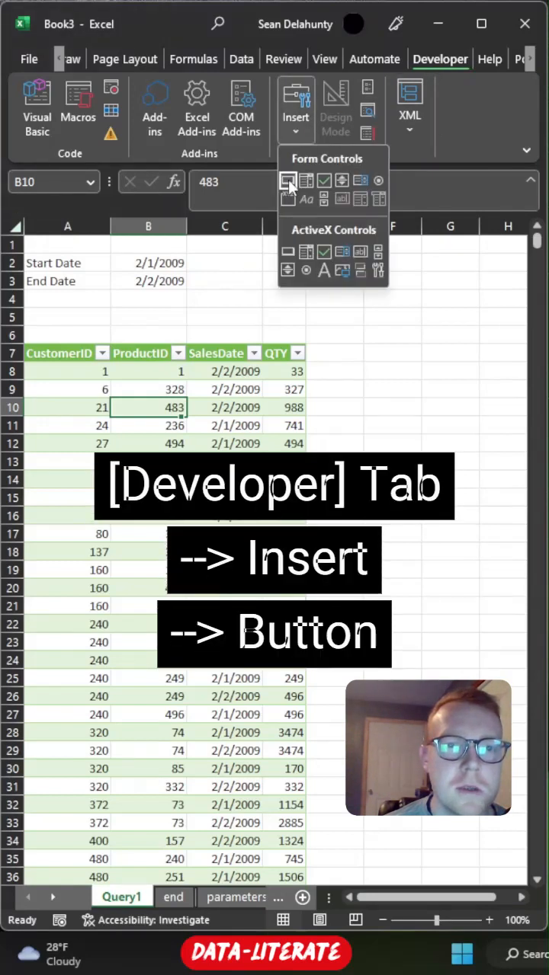
{"action": "left_click", "coordinate": [288, 180]}
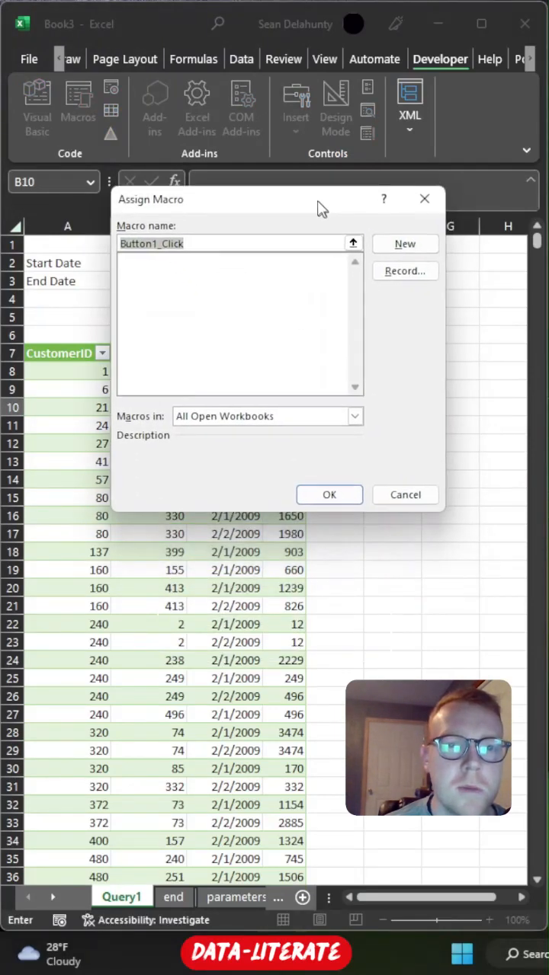
{"action": "left_click", "coordinate": [406, 493]}
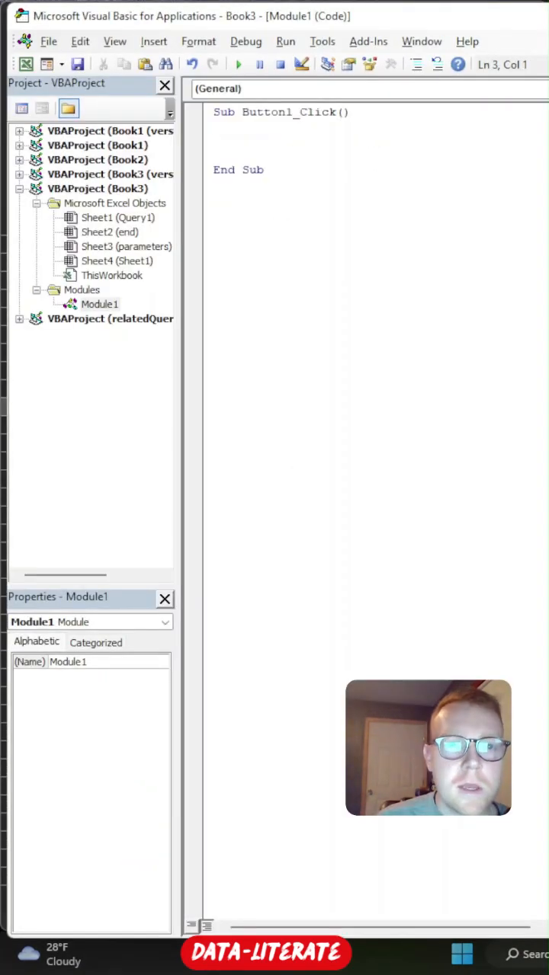
Write ActiveWorkbook.RefreshAll as the body of the button's macro
{"action": "type", "text": "a"}
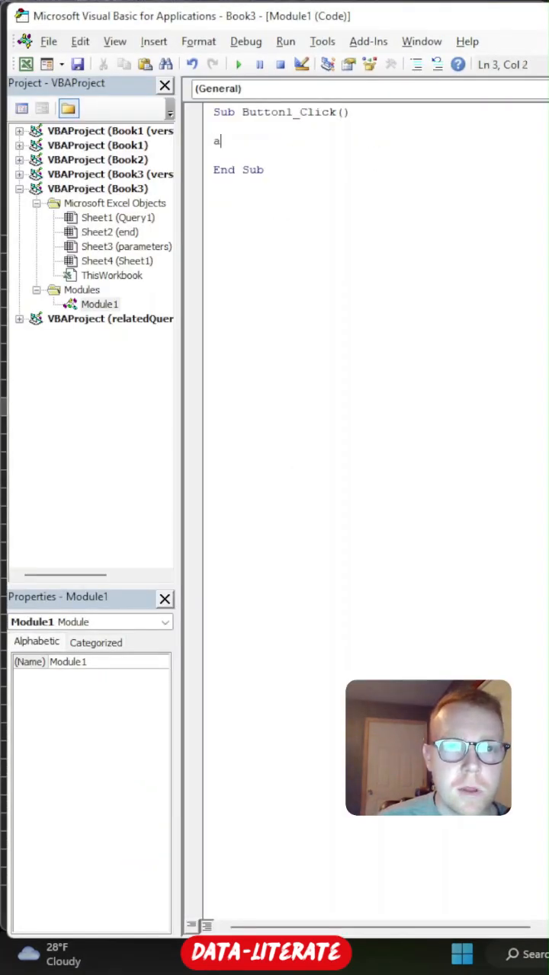
{"action": "key", "text": "Backspace"}
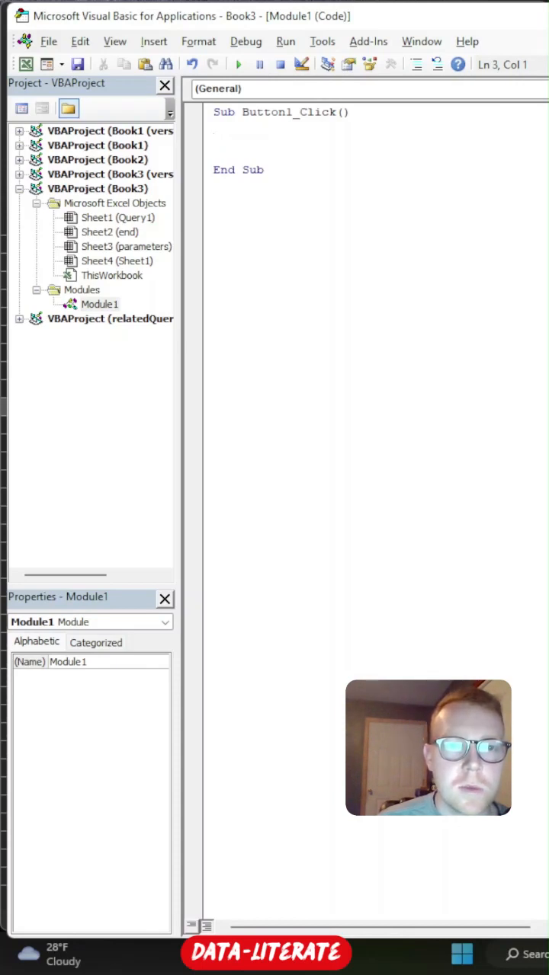
{"action": "type", "text": "act"}
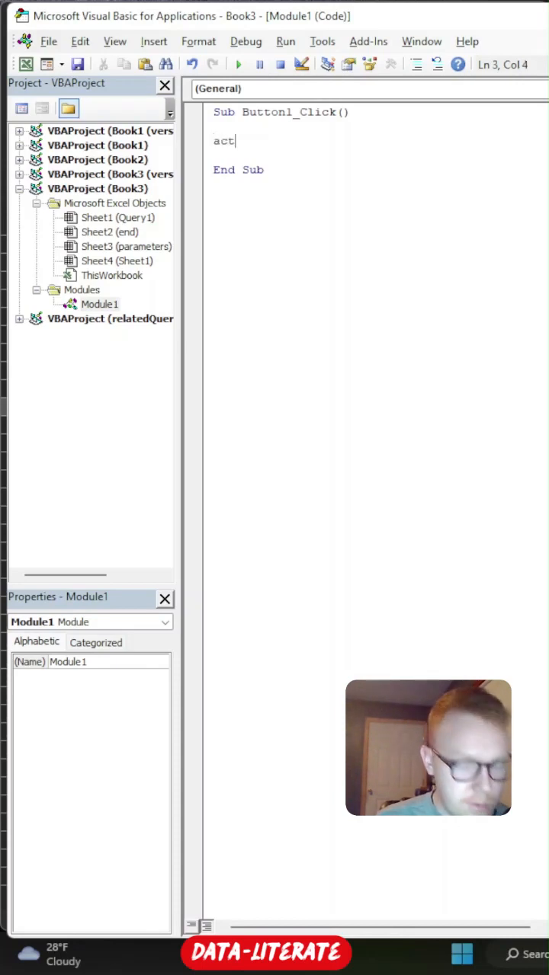
{"action": "type", "text": "iveworkb"}
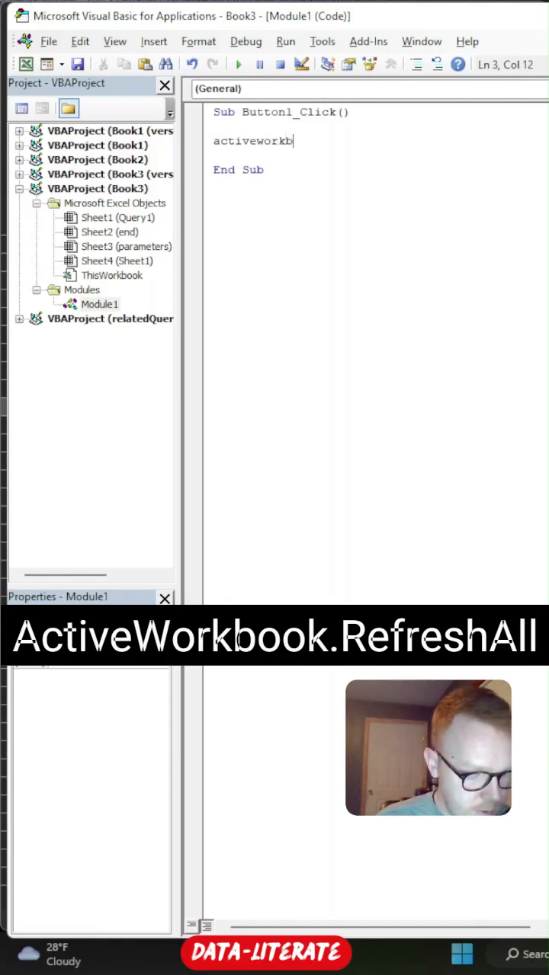
{"action": "type", "text": ".RefreshAll"}
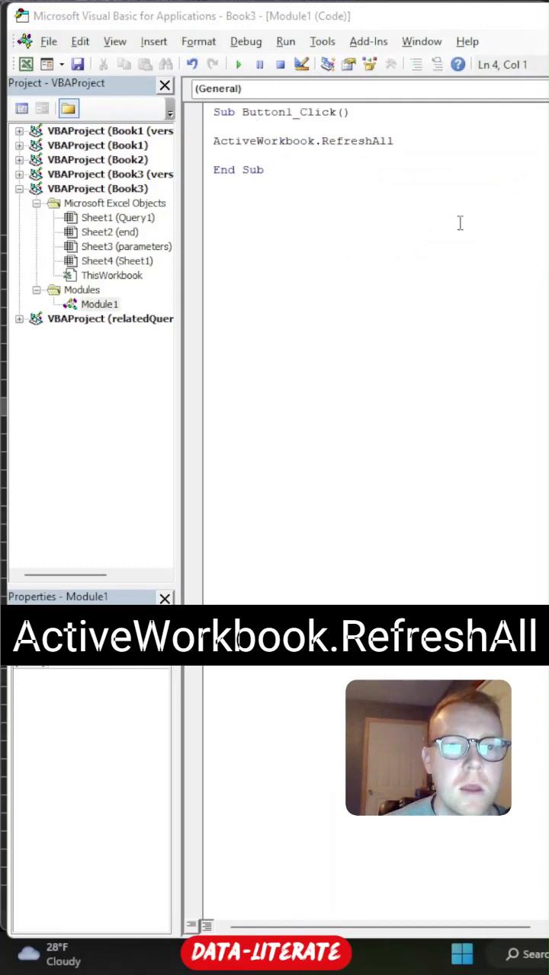
Rename the macro to refresh and close the VBA editor back to the workbook
{"action": "double_click", "coordinate": [293, 113]}
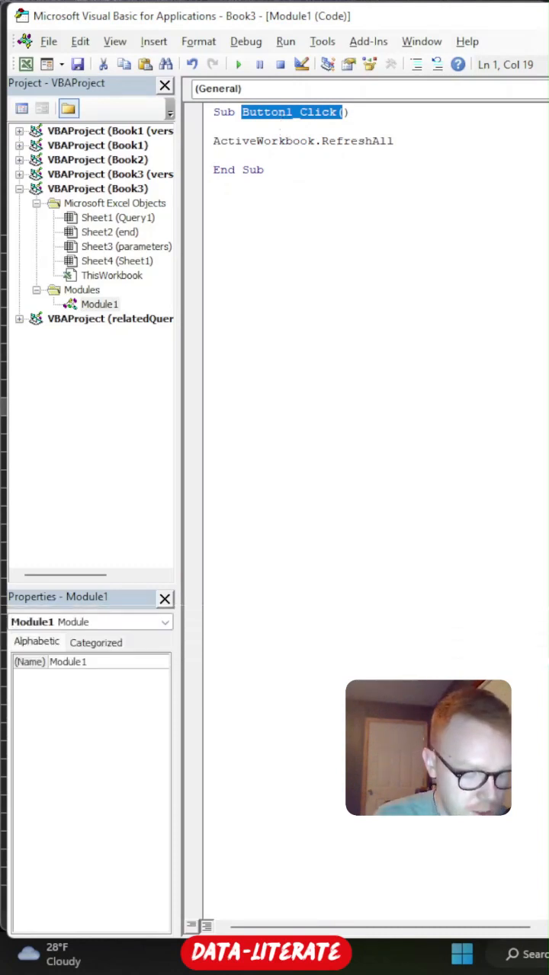
{"action": "type", "text": "refresh("}
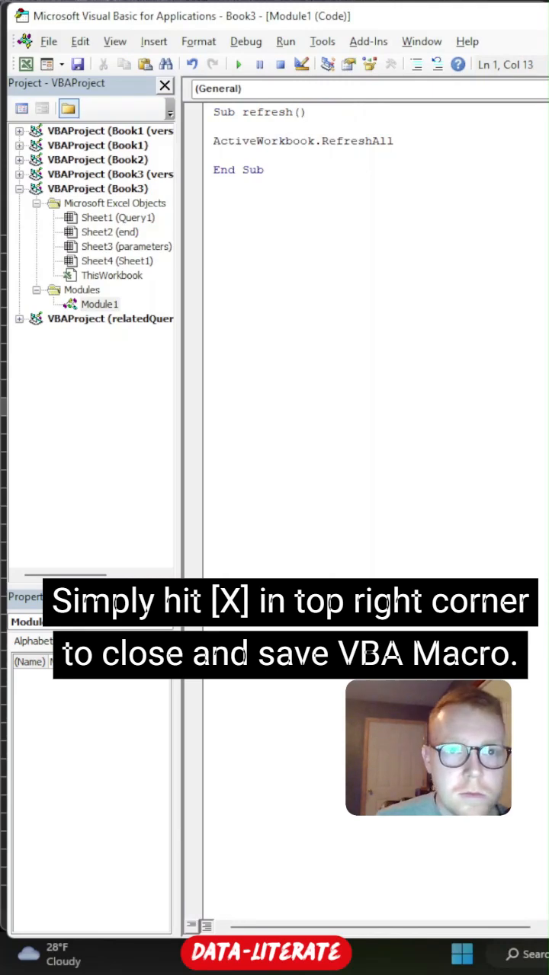
{"action": "left_click", "coordinate": [165, 85]}
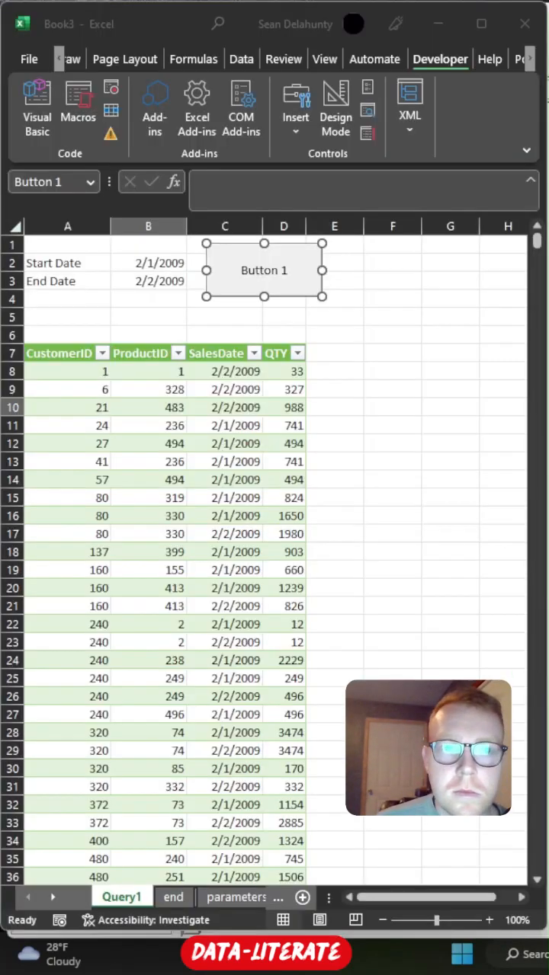
Assign the refresh macro to the button and label it Refresh
{"action": "right_click", "coordinate": [264, 270]}
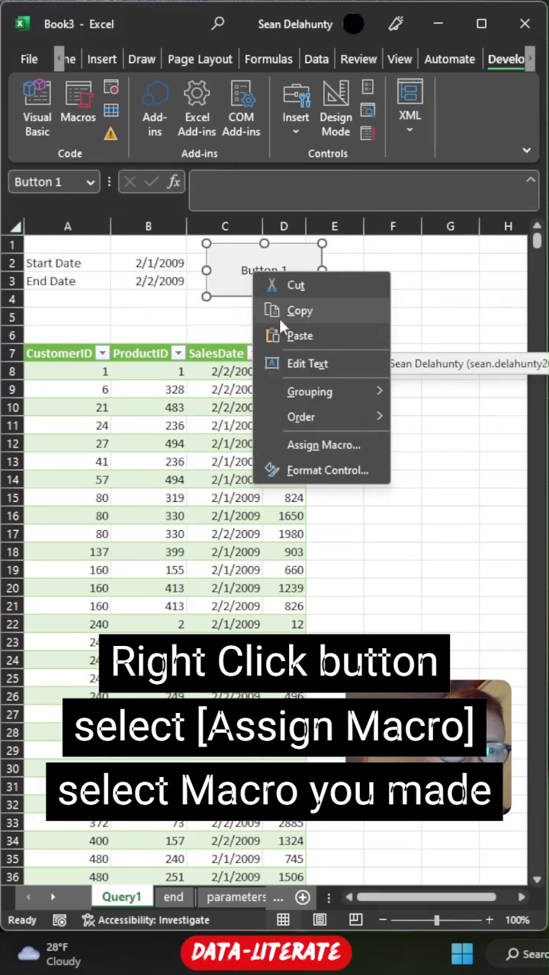
{"action": "left_click", "coordinate": [324, 445]}
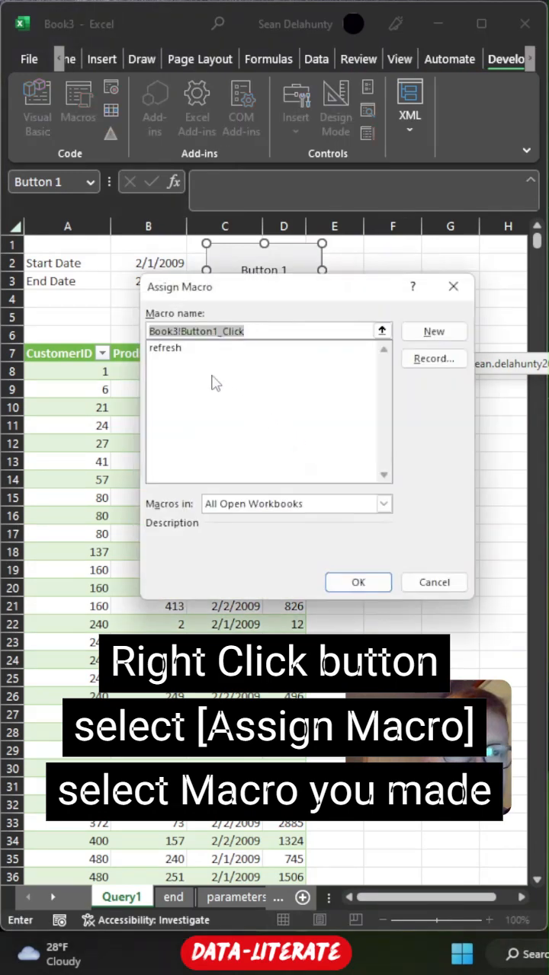
{"action": "left_click", "coordinate": [357, 582]}
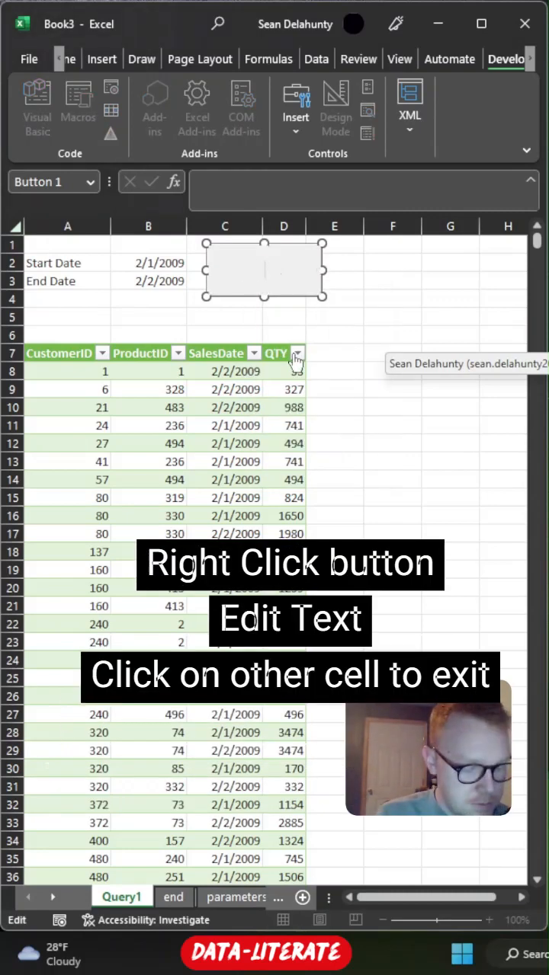
{"action": "type", "text": "Refresh"}
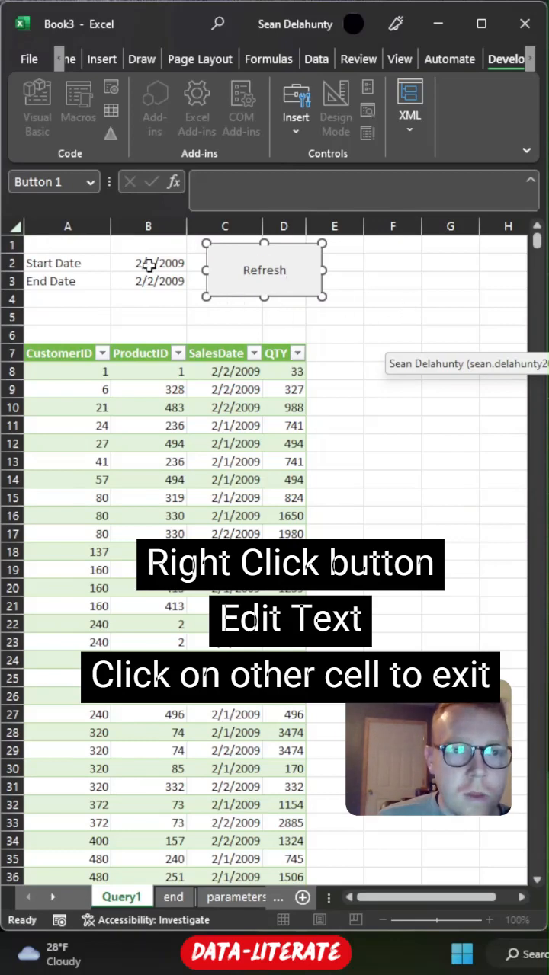
{"action": "left_click", "coordinate": [148, 262]}
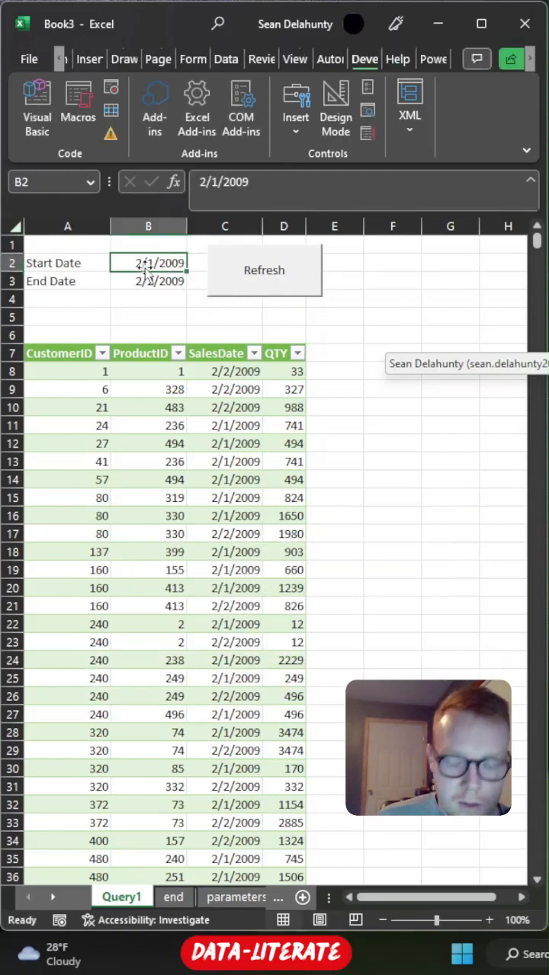
Set Start Date 3/1/2009 and End Date 3/2/2009 and reload the table with the Refresh button
{"action": "type", "text": "3/1/"}
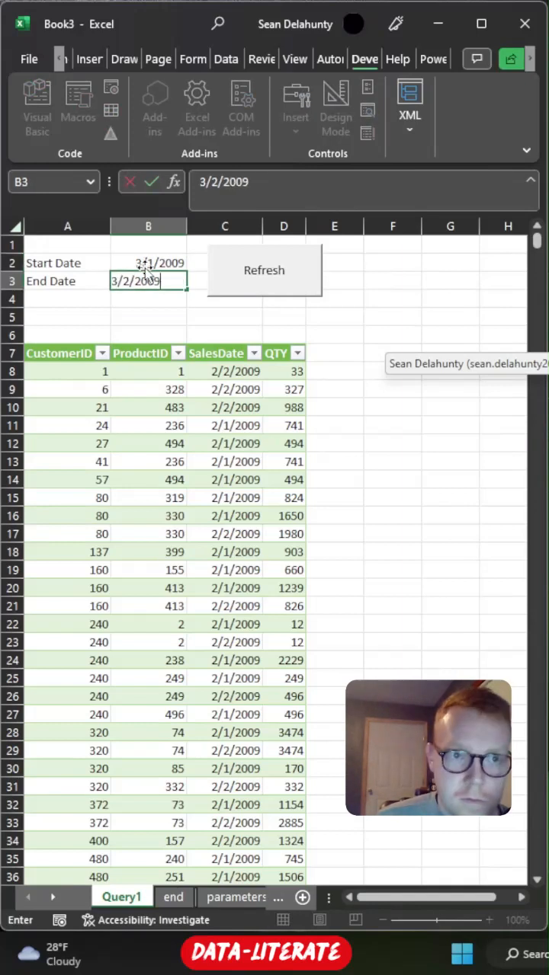
{"action": "left_click", "coordinate": [263, 271]}
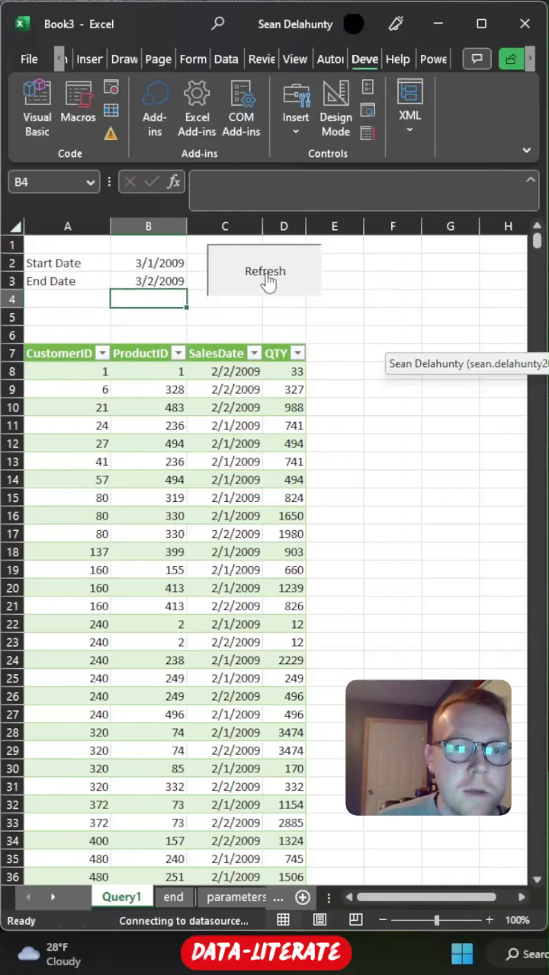
{"action": "left_click", "coordinate": [264, 272]}
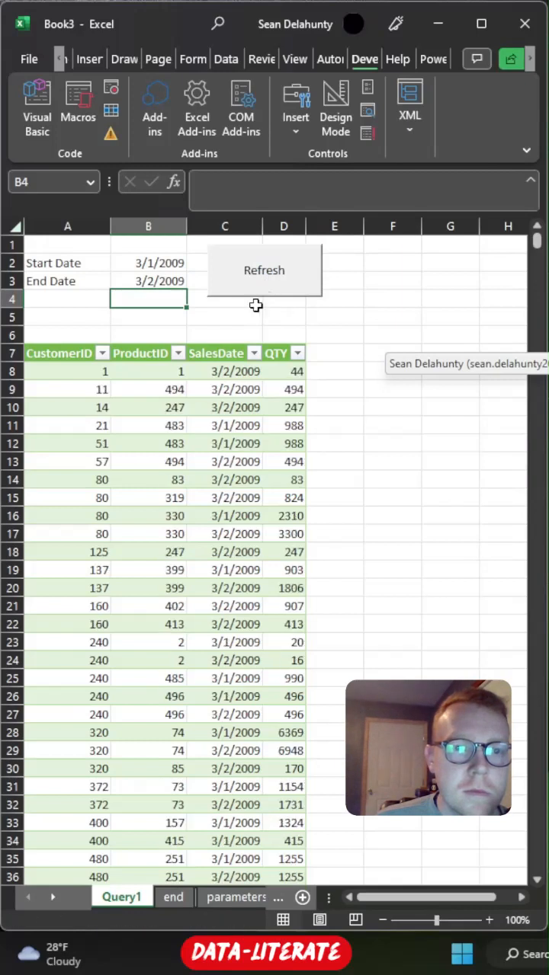
{"action": "mouse_move", "coordinate": [262, 362]}
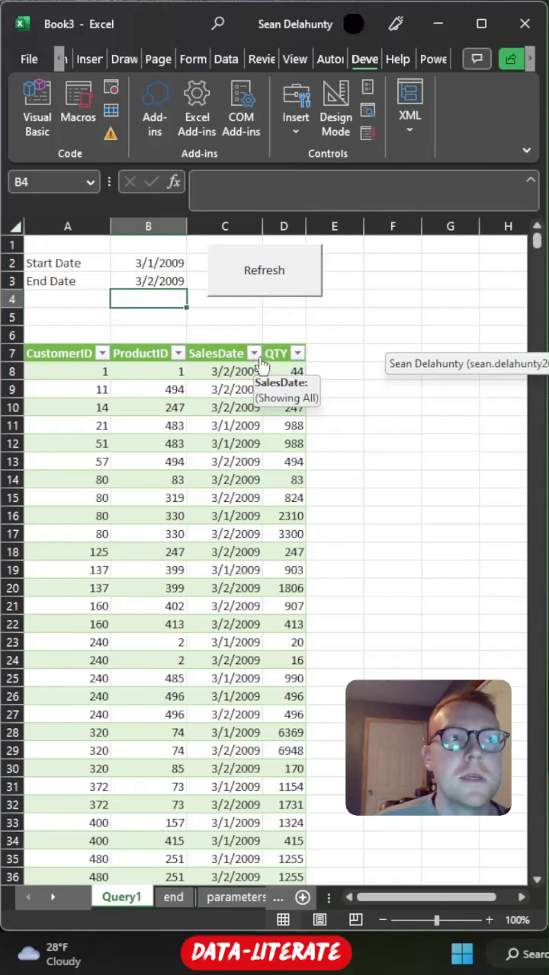